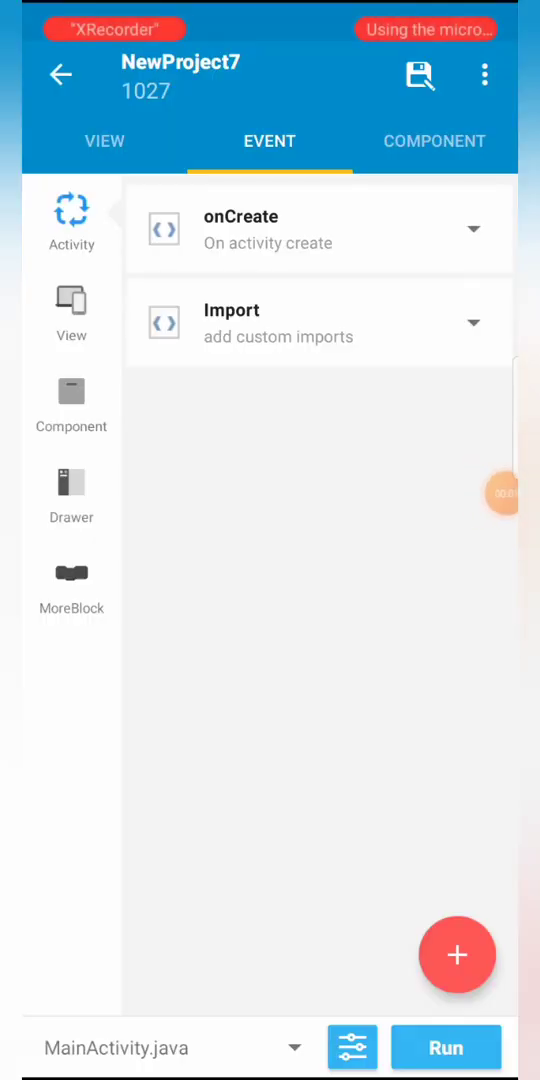
Show NewProject7's layout view and then its still-empty components list.
click(104, 140)
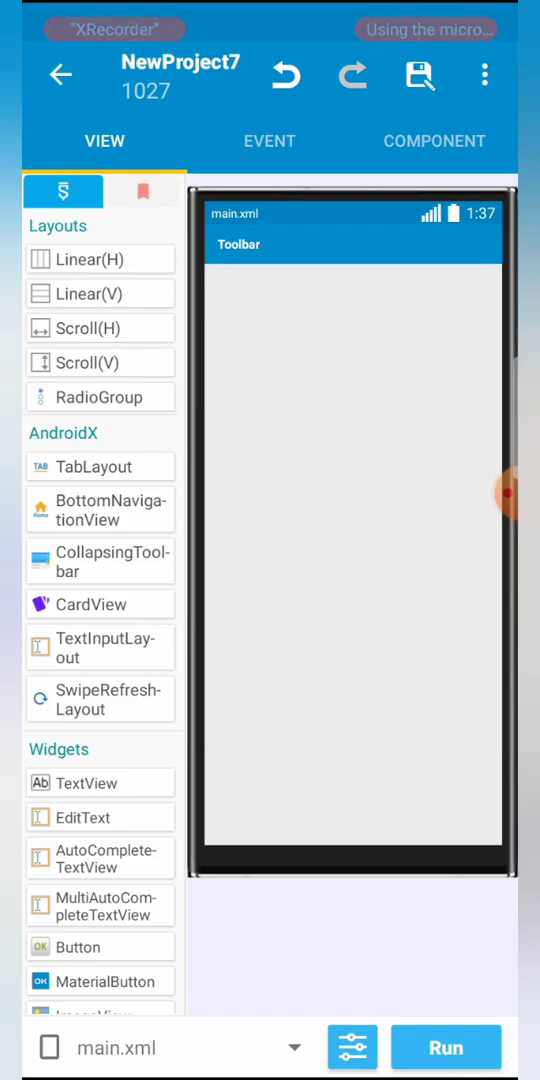
click(434, 140)
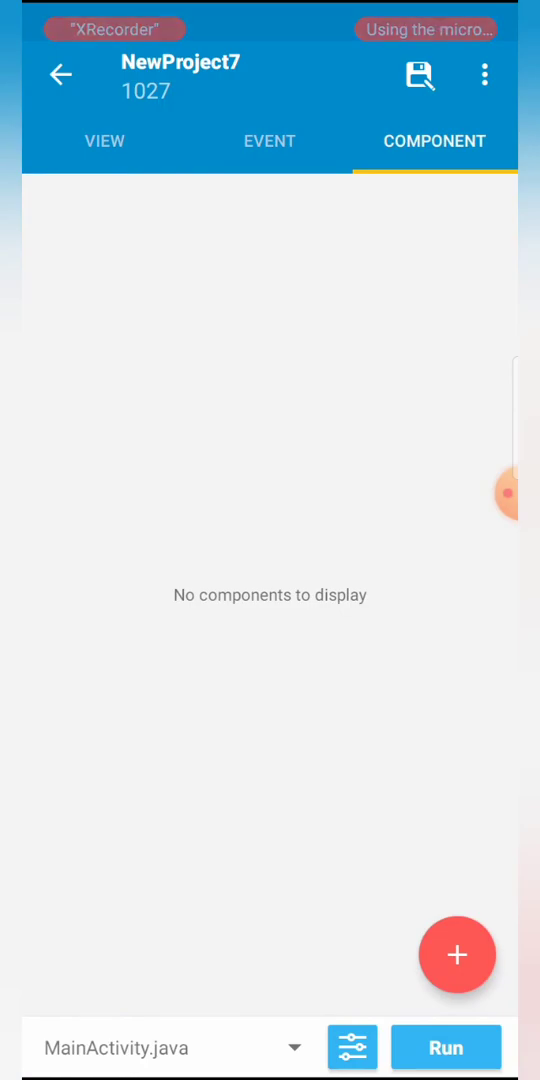
Add an Admob Banner 20.6.0 component named mBanner.
click(456, 954)
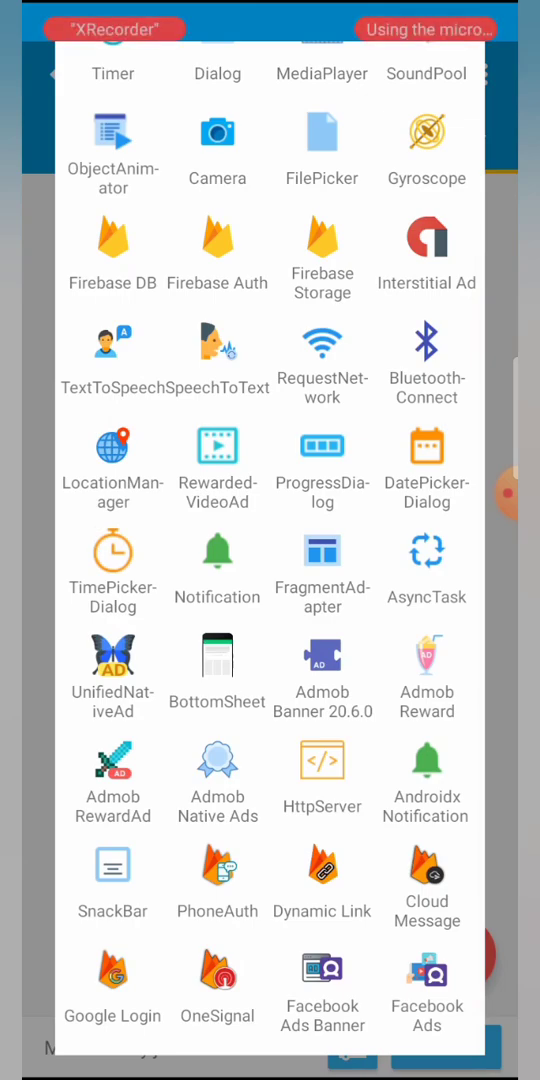
click(322, 676)
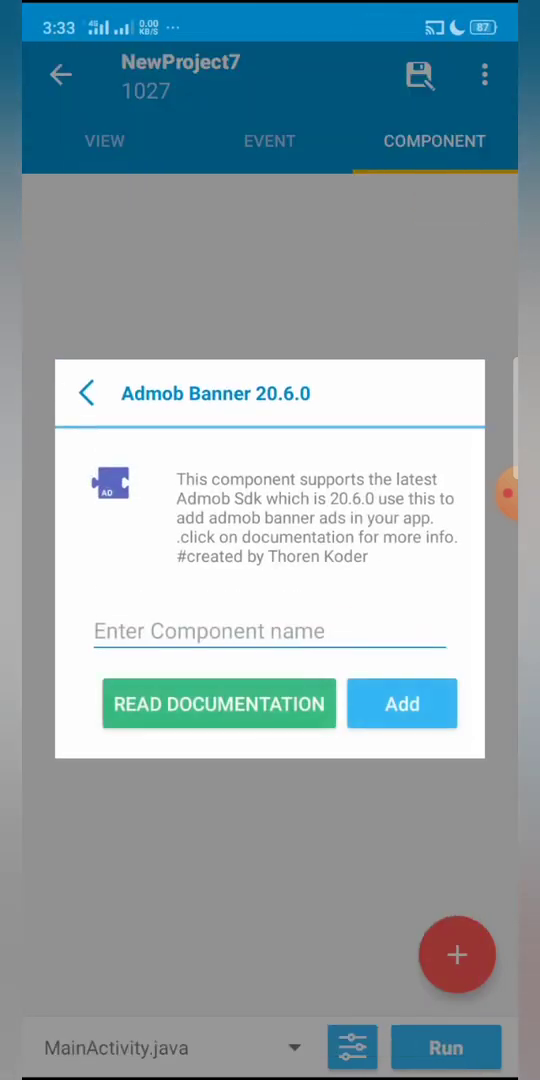
click(270, 632)
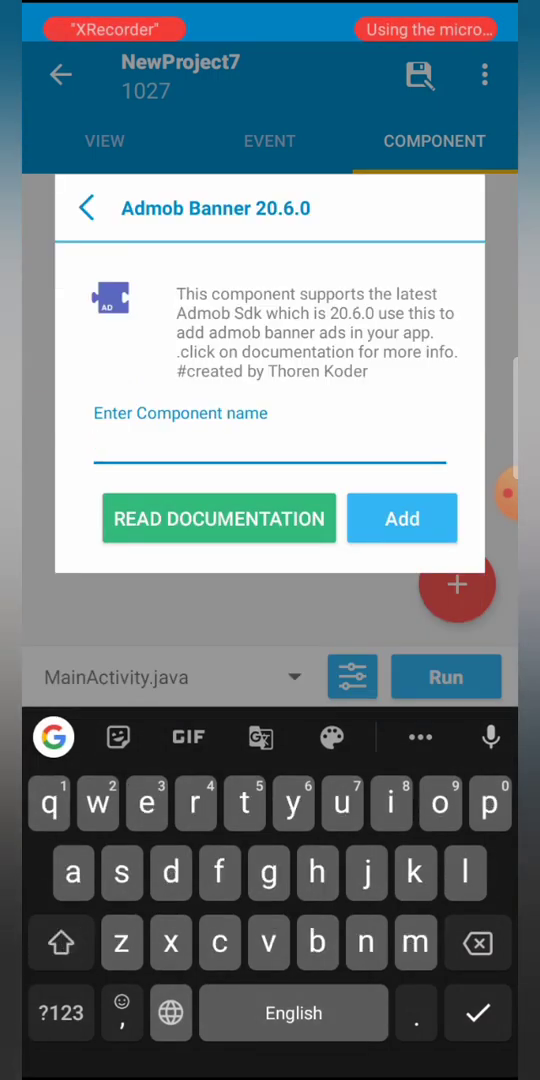
text(mBanner)
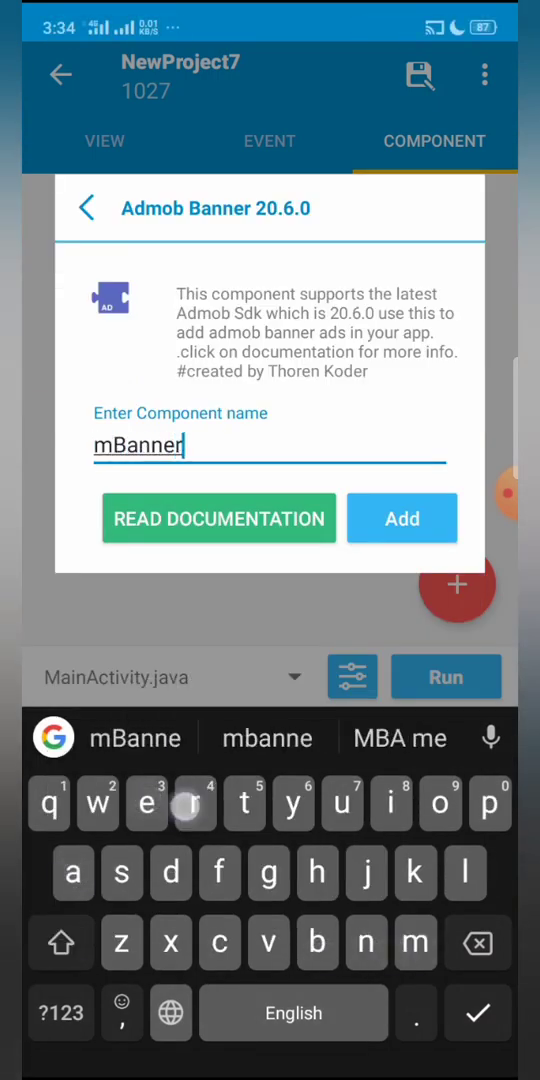
click(402, 518)
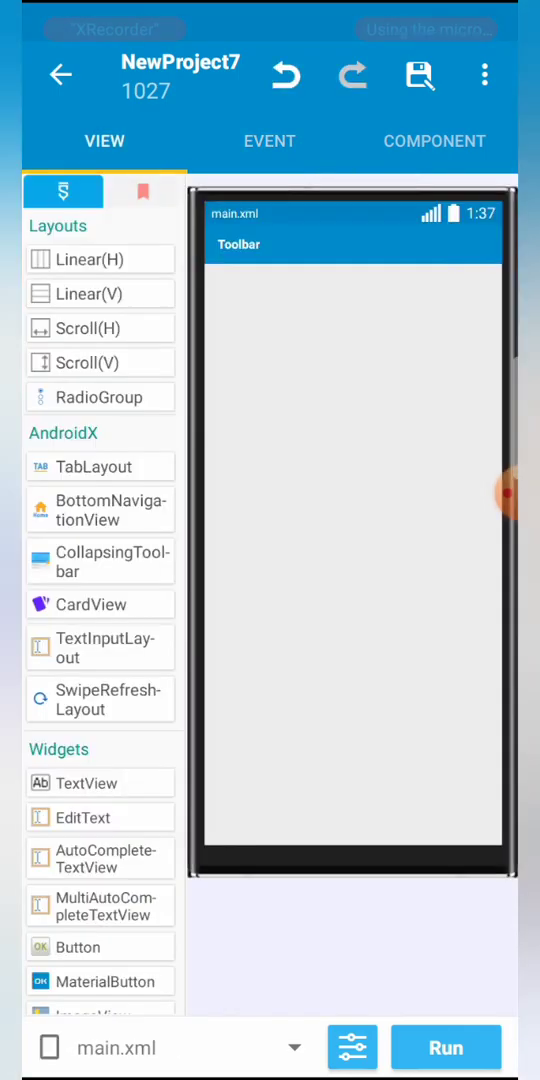
Add a second Admob Banner 20.6.0 component (Sbaanner) and return to the layout view.
click(434, 140)
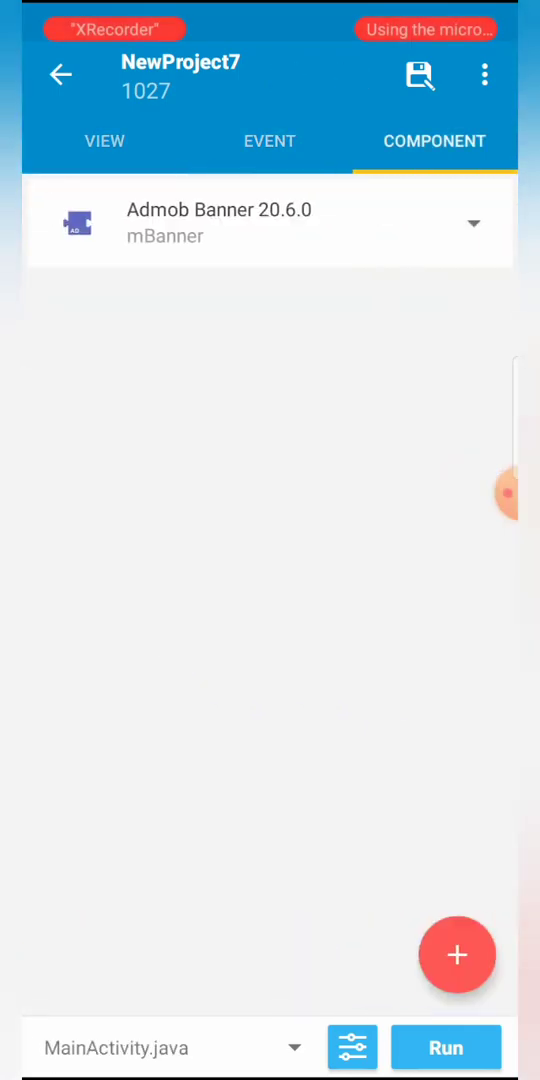
click(456, 954)
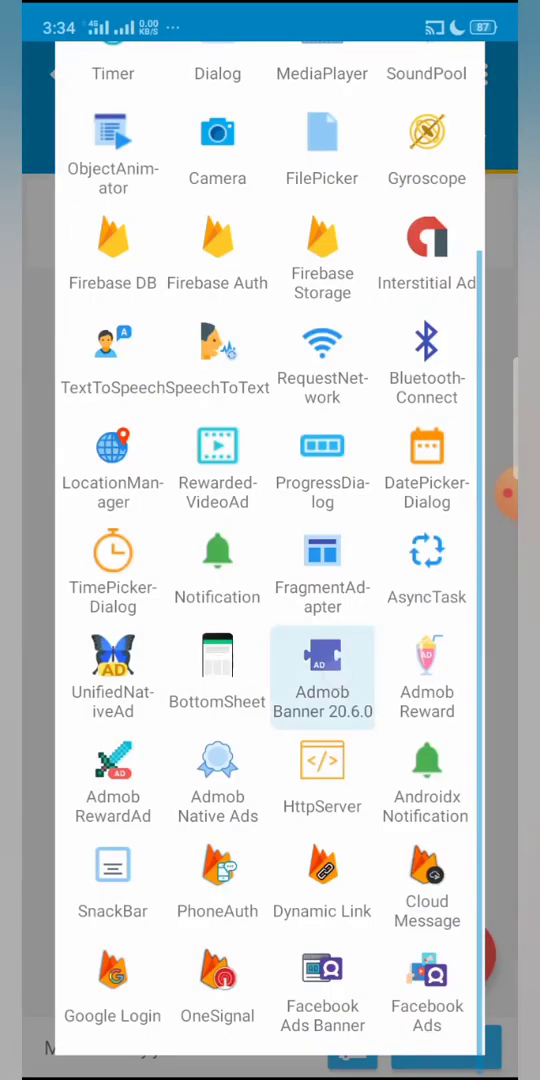
click(322, 676)
text(Sb)
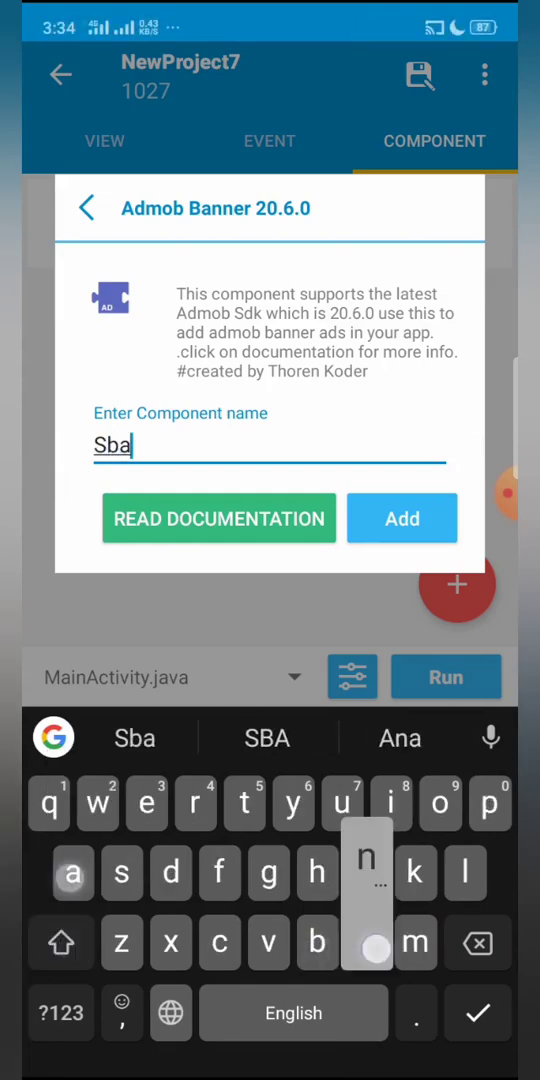
text(an)
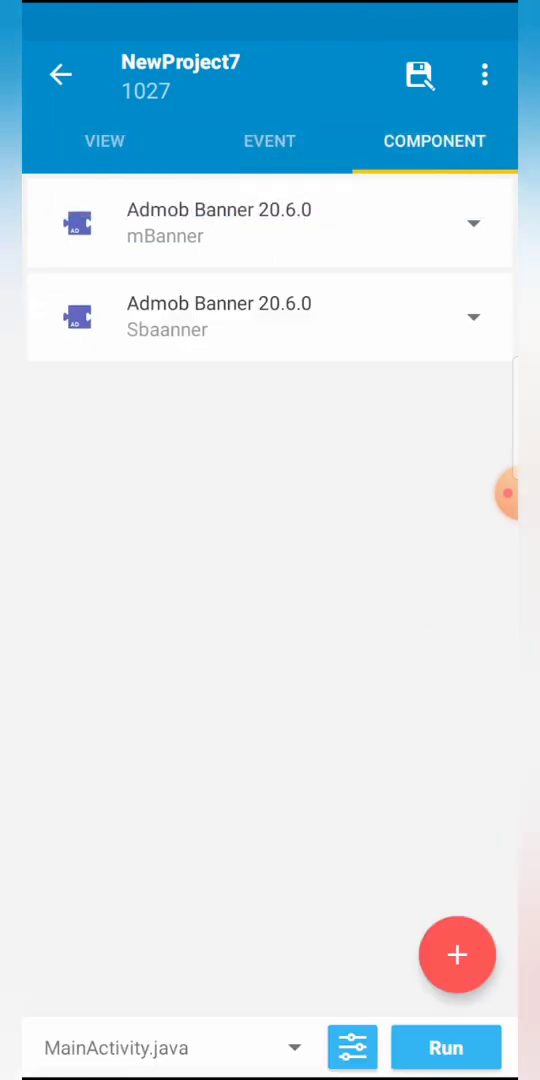
click(472, 316)
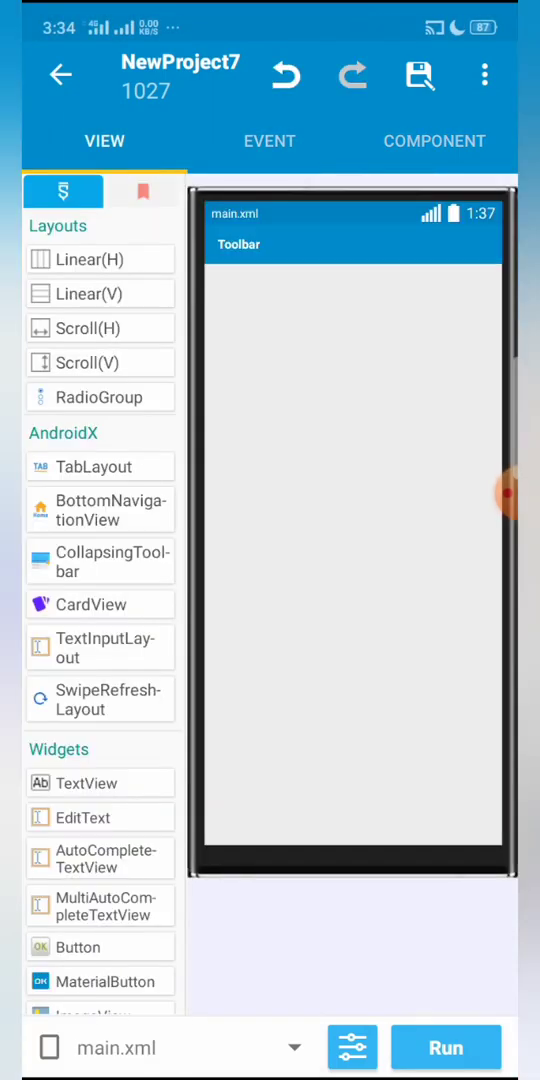
In onCreate, create a new More Block named banner_ for the banner ad logic.
click(268, 140)
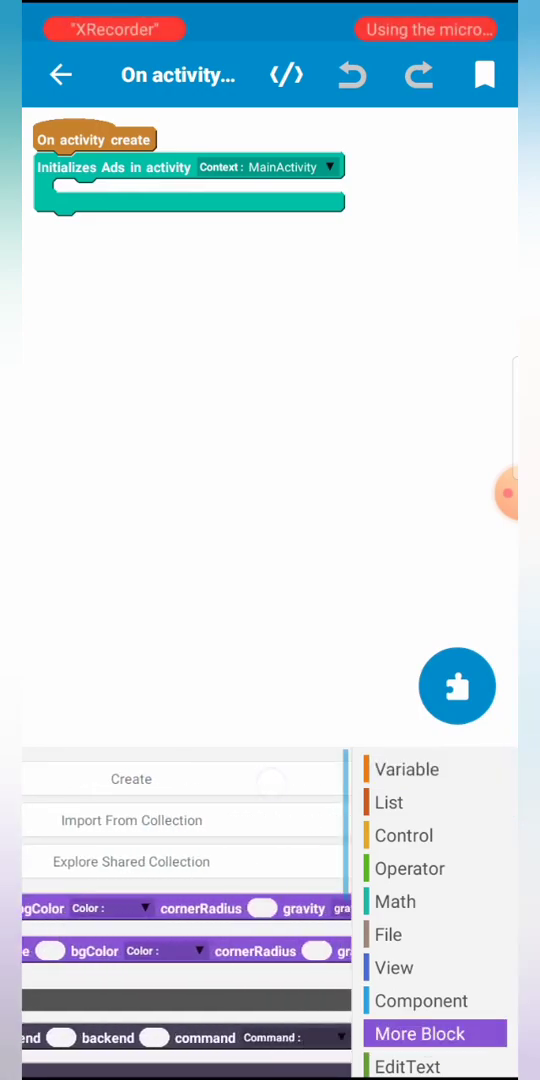
click(132, 780)
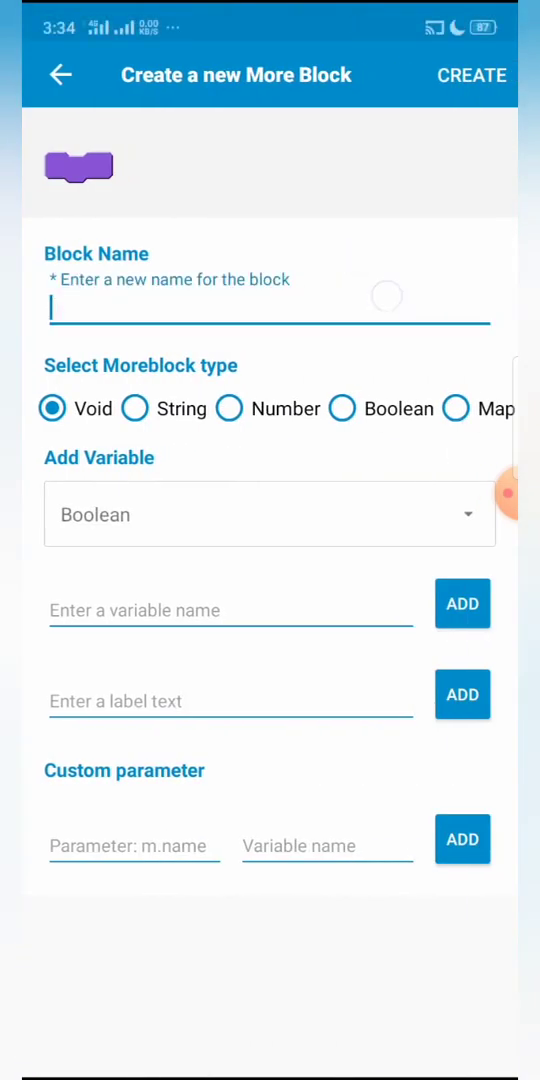
click(270, 316)
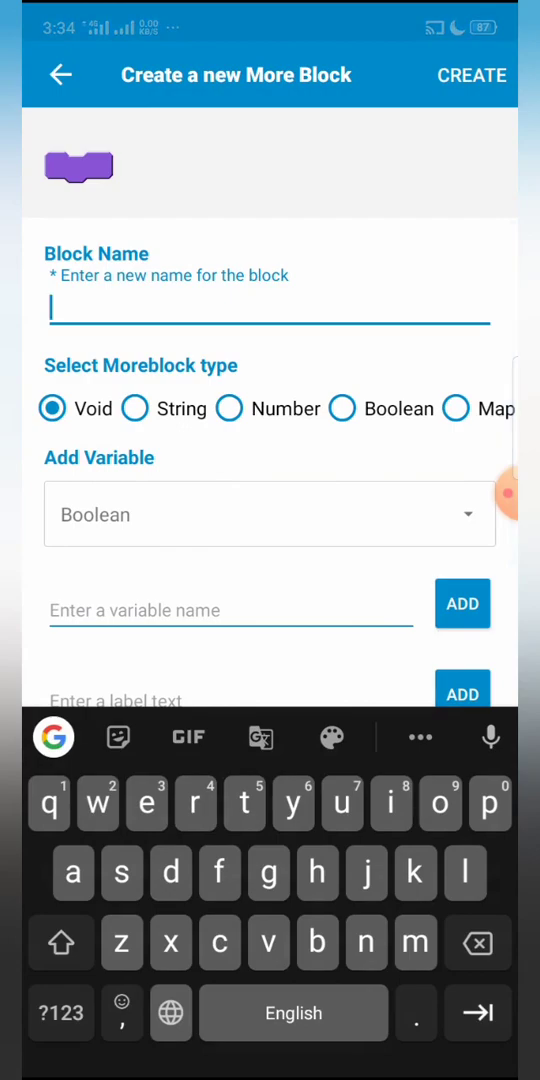
text(banner)
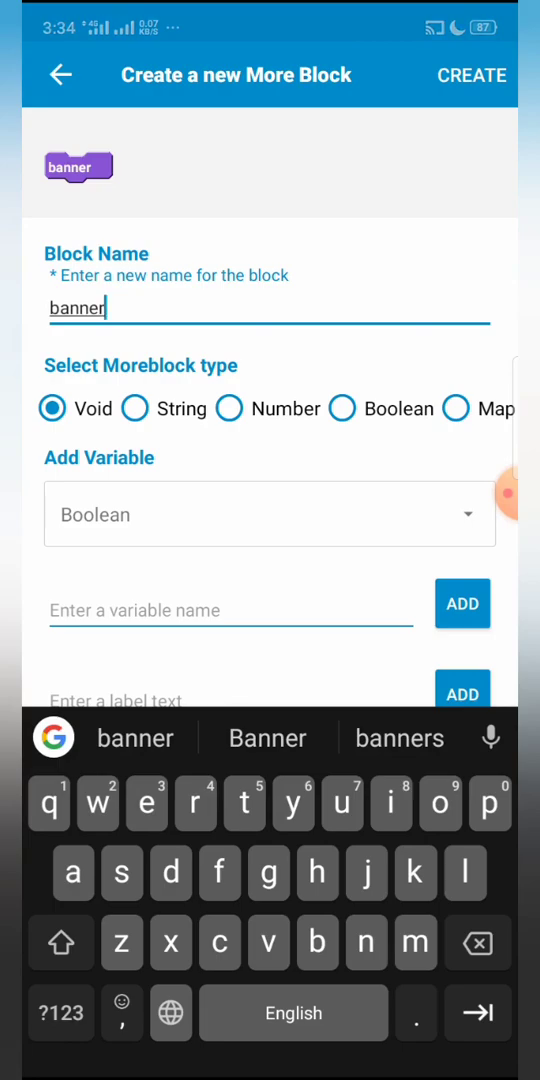
text(_)
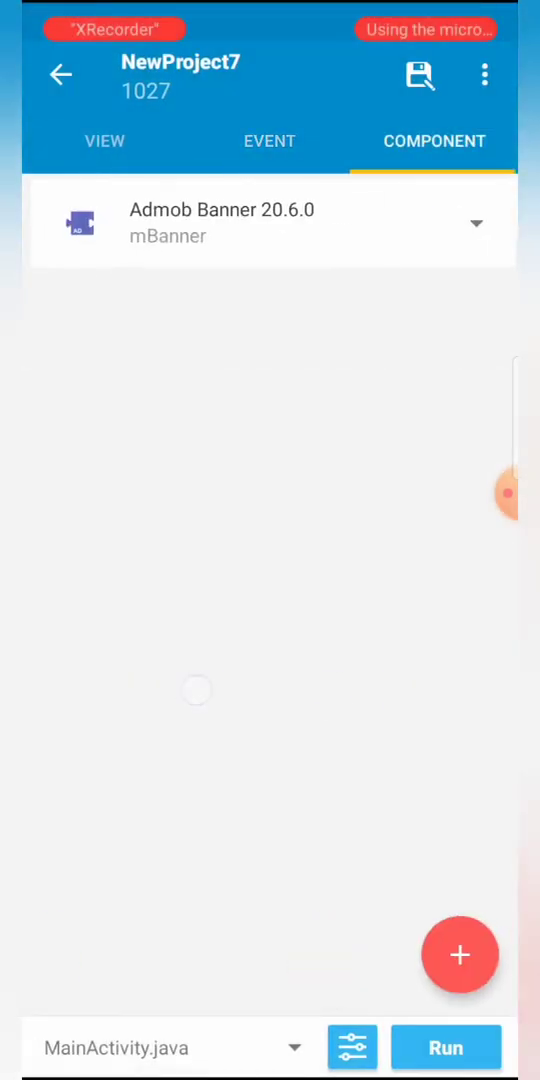
In Chrome's banner ads tutorial, select the test banner ad unit ID in the Test Ads section.
click(268, 140)
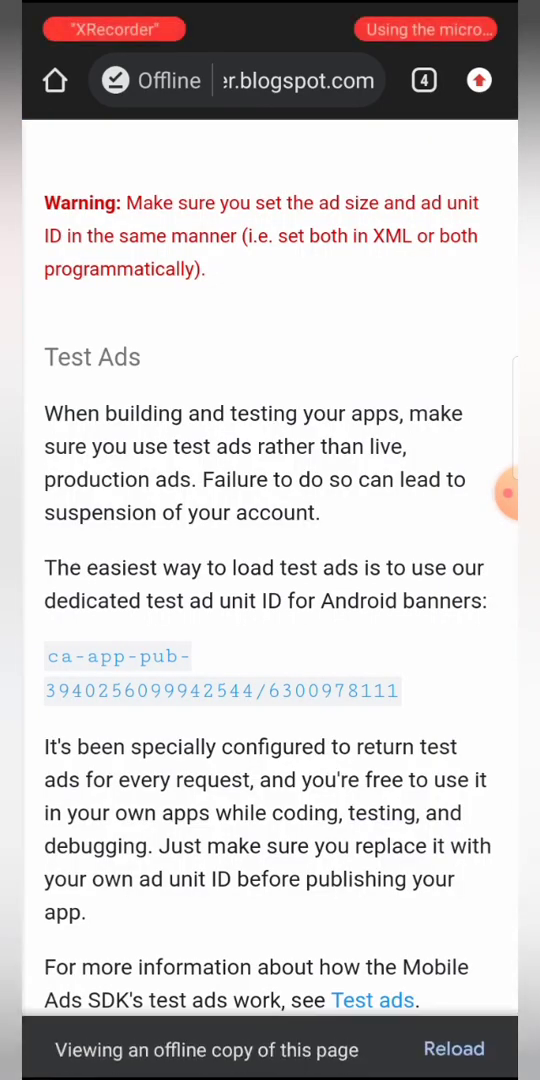
double_click(156, 656)
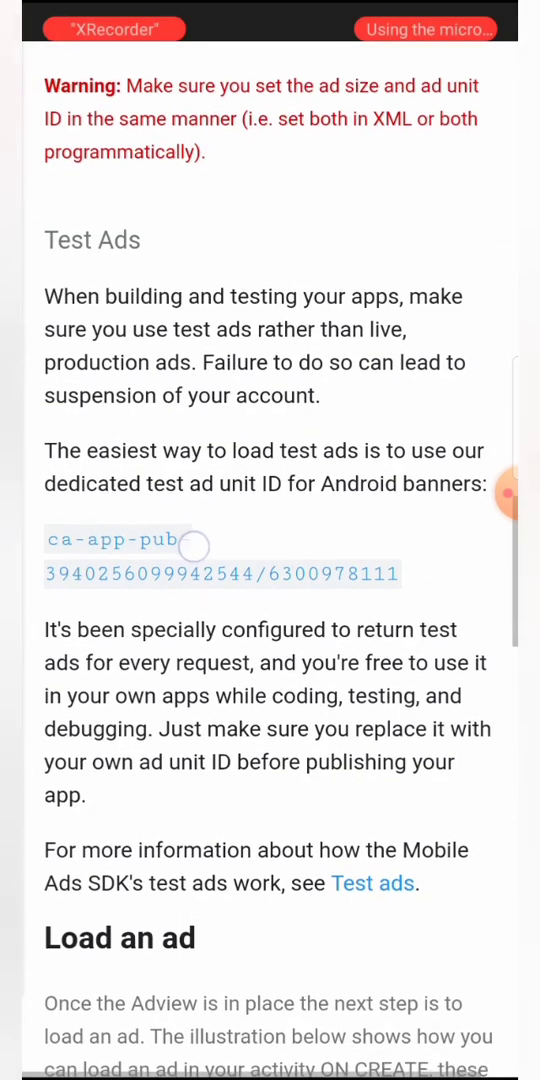
scroll(down, 3)
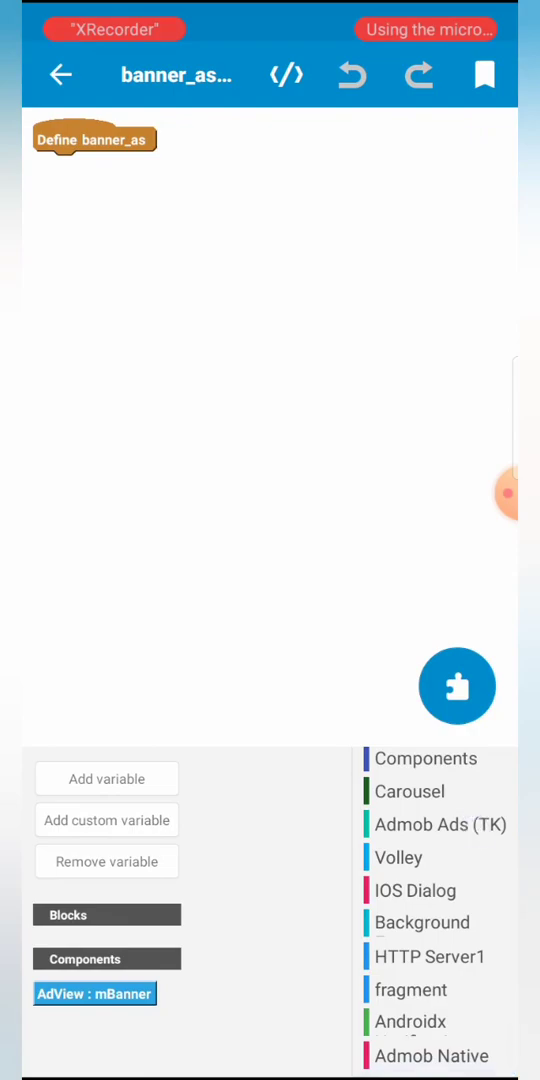
Set Initialize BannerAdview in banner_as to use the mBanner AdView, then return to the layout editor.
click(436, 824)
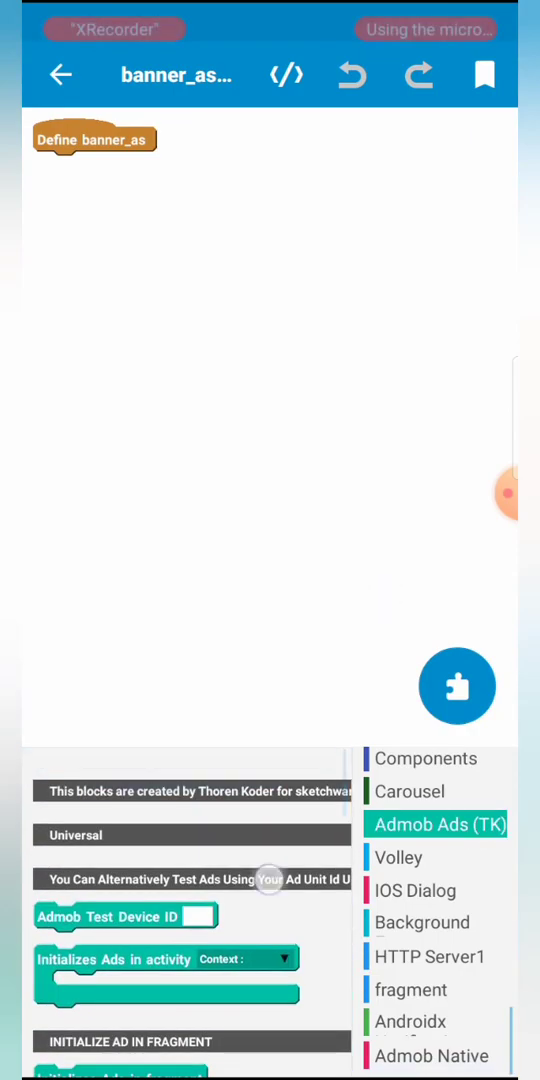
scroll(down, 3)
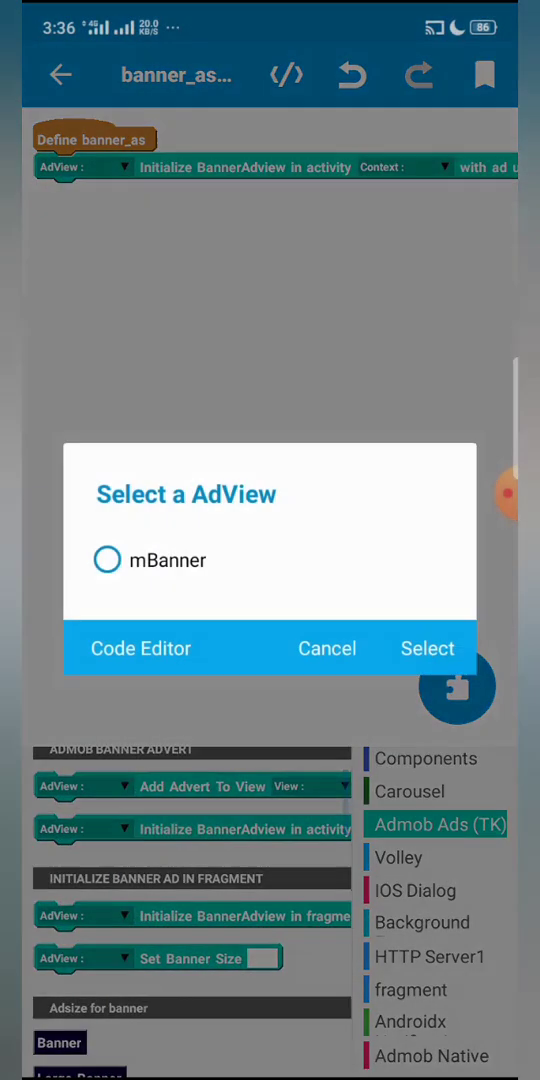
click(326, 648)
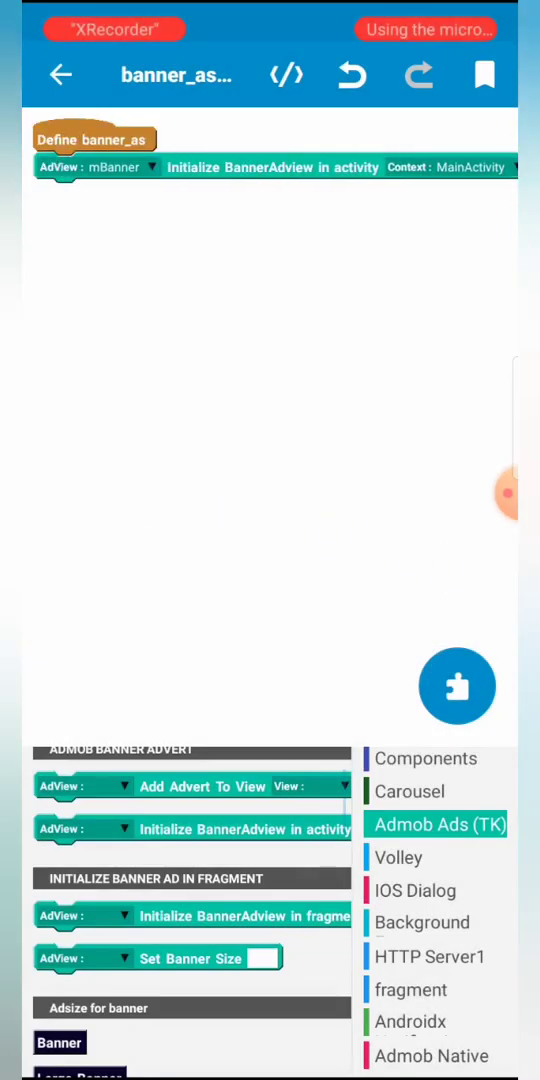
click(456, 686)
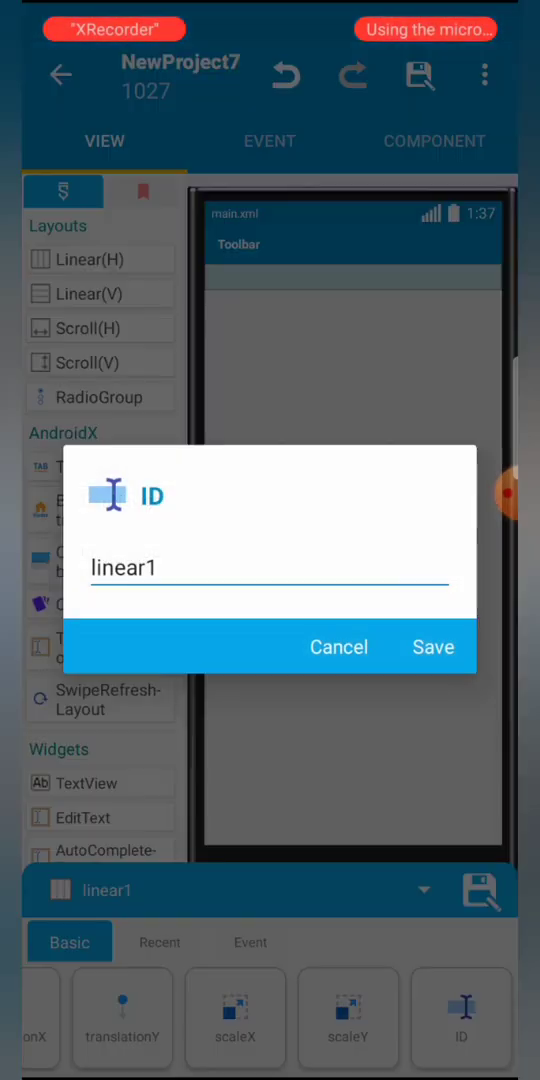
Rename linear1 to linear_banner_ad and reopen the banner_as More Block.
key(Backspace)
text(_banner)
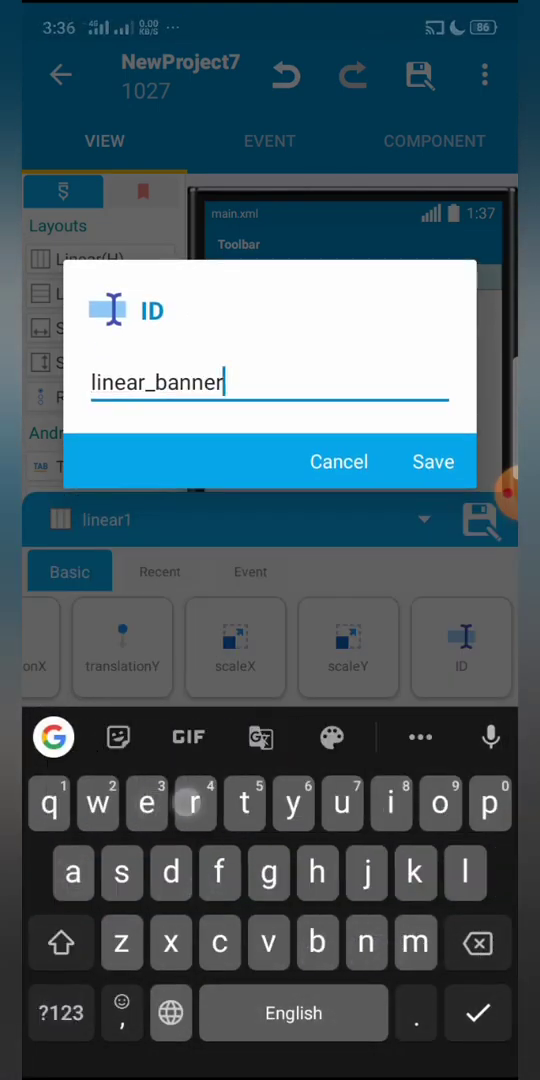
click(432, 460)
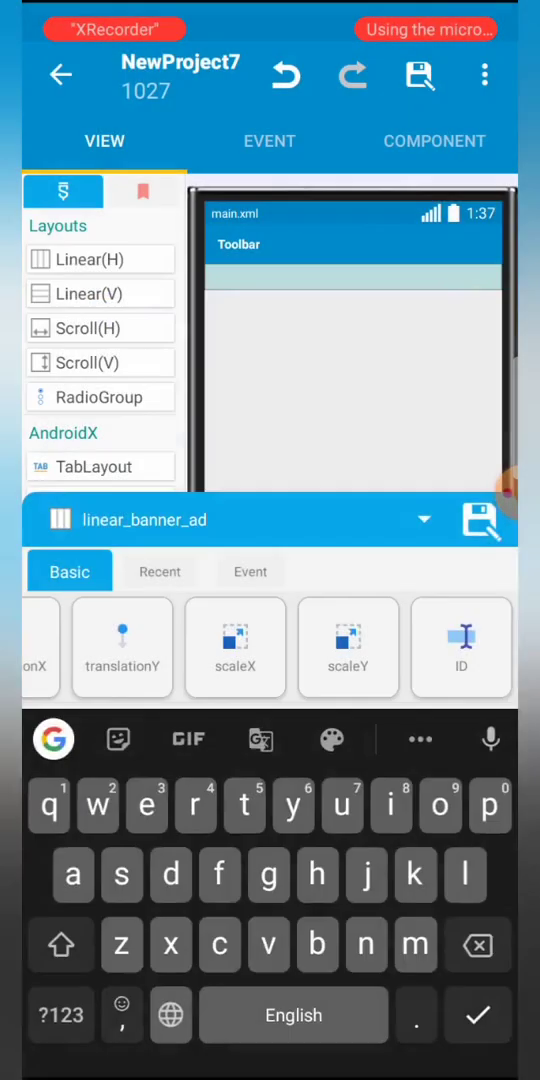
click(268, 140)
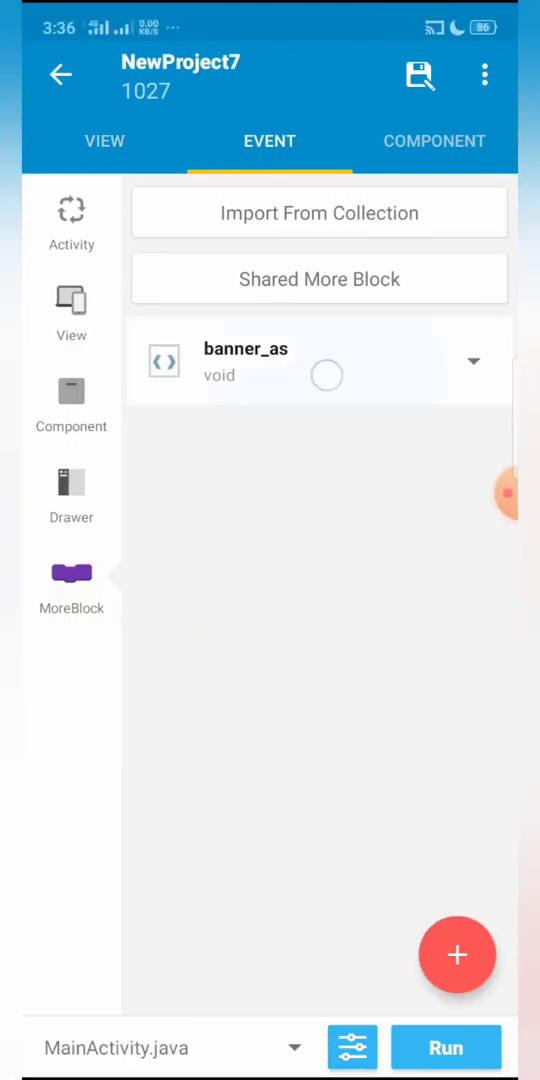
click(244, 362)
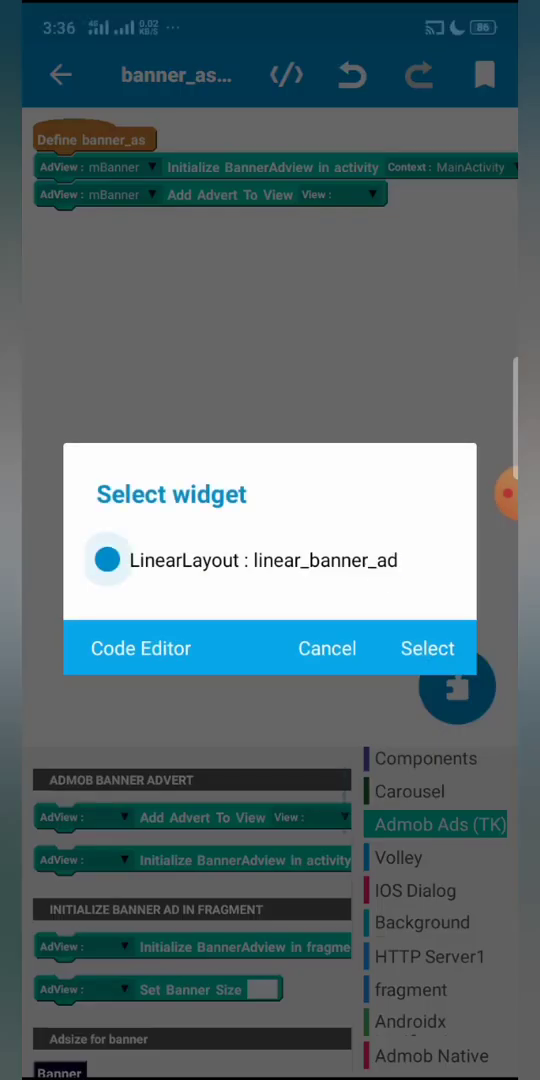
Make banner_as add mBanner to linear_banner_ad and show the advert with request id rid.
click(428, 648)
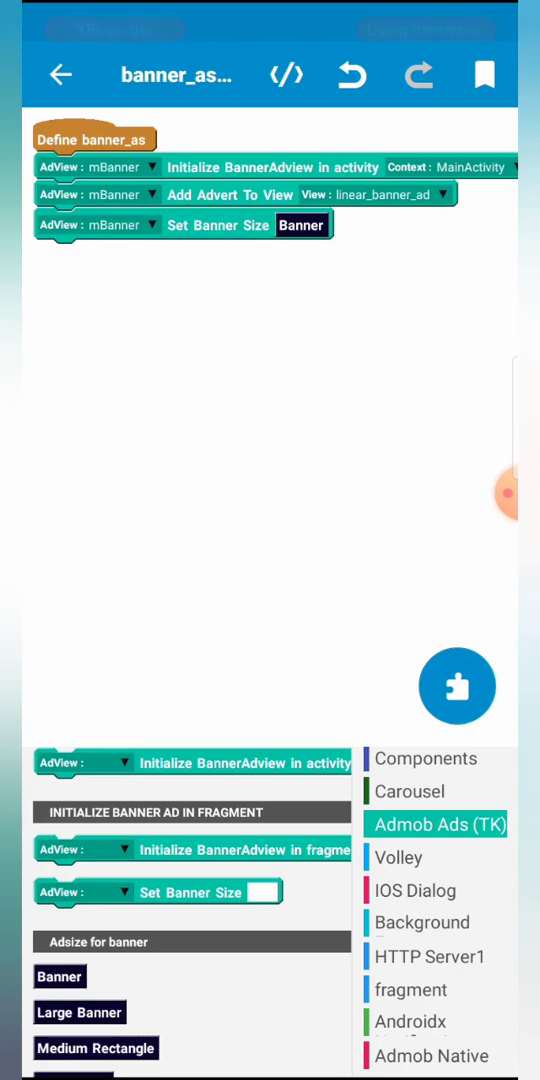
scroll(down, 3)
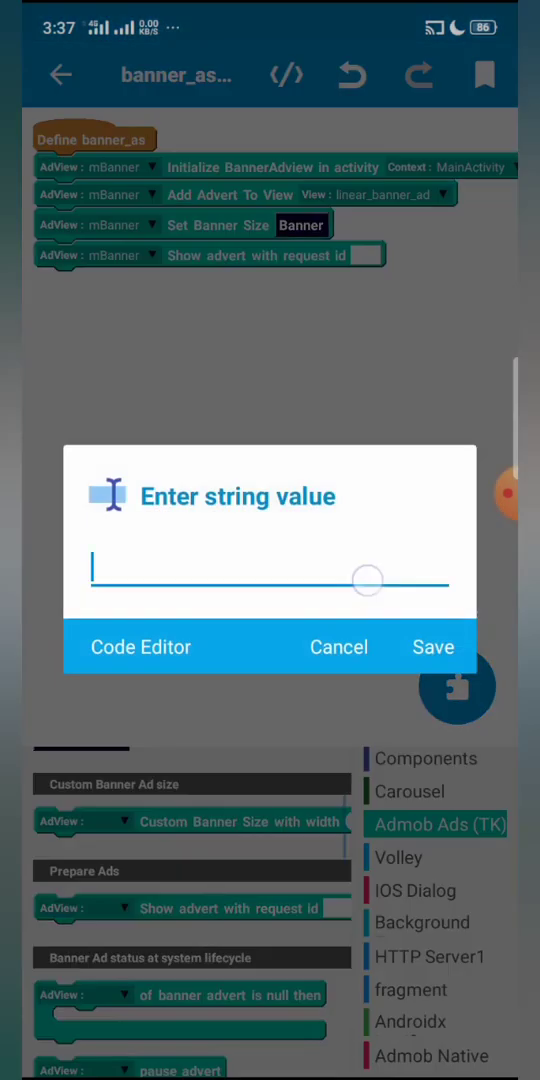
text(rid)
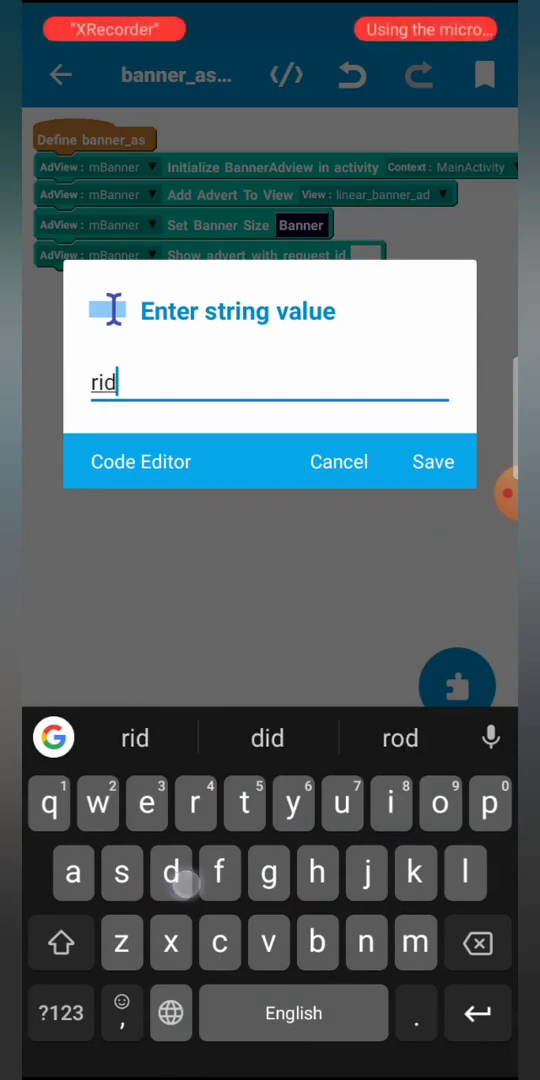
click(432, 460)
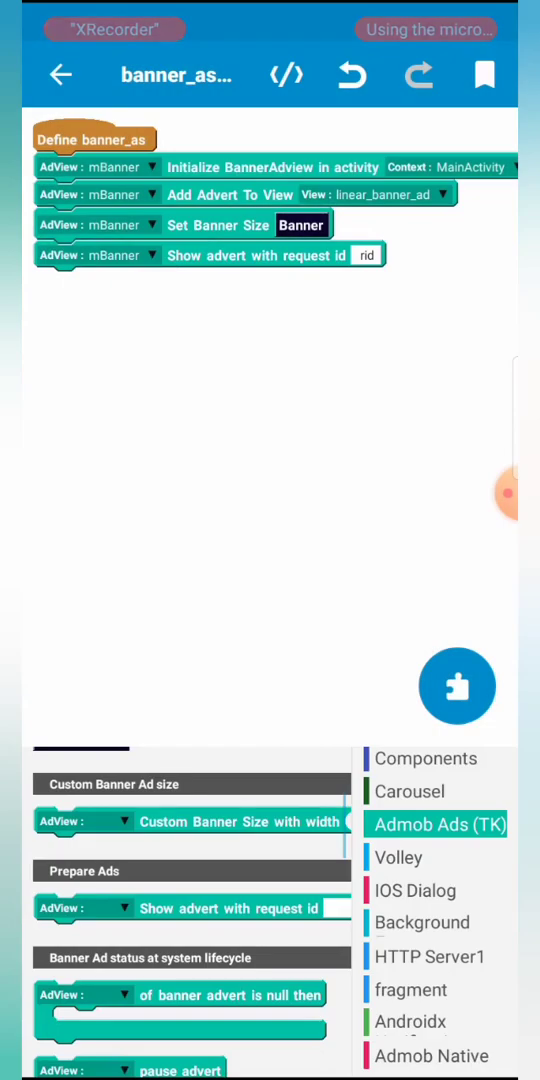
scroll(down, 3)
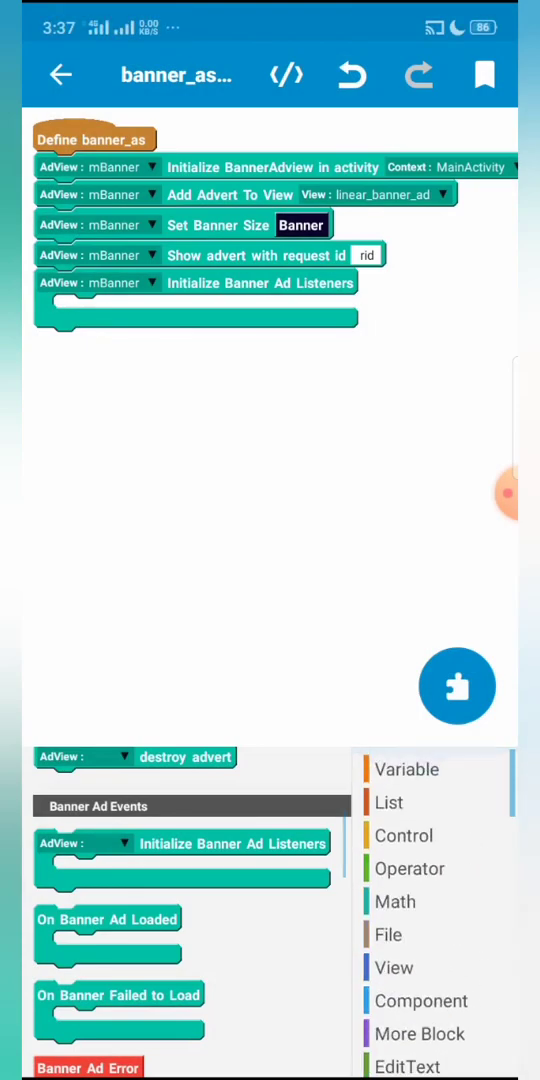
Add Initialize Banner Ad Listeners with Loaded, Failed to Load, Opened, Clicked and Closed events.
click(420, 1000)
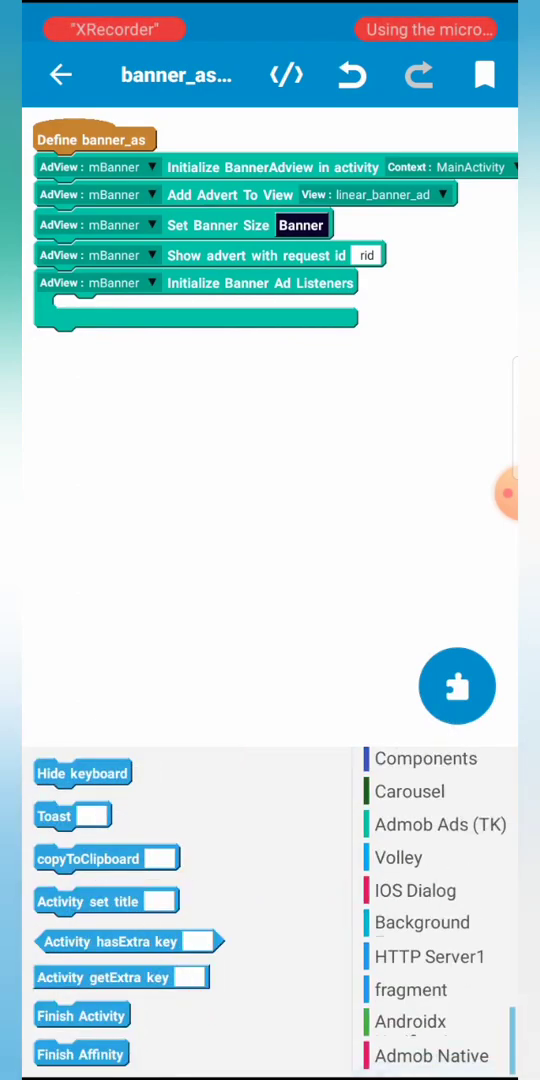
click(436, 824)
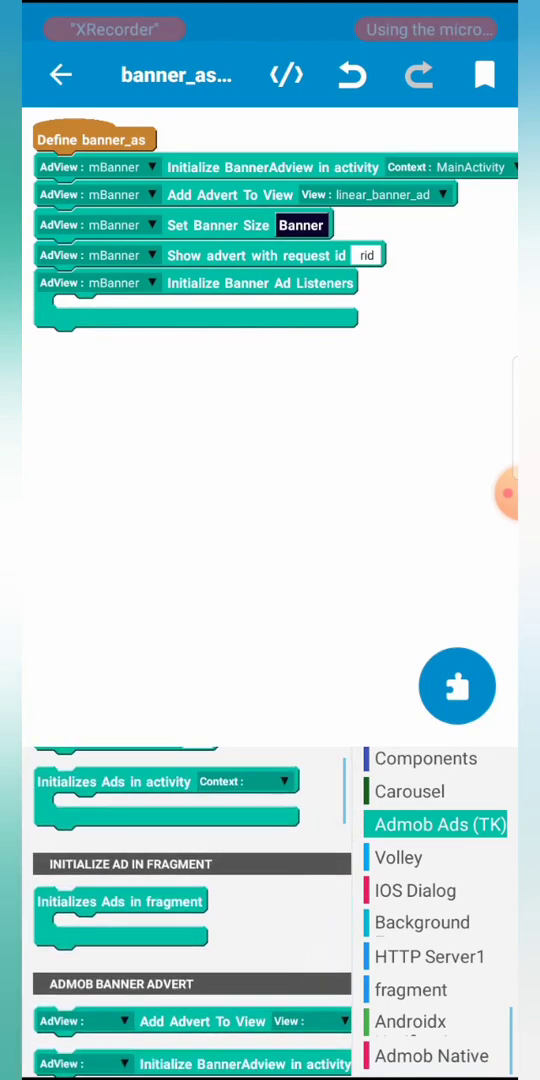
scroll(down, 3)
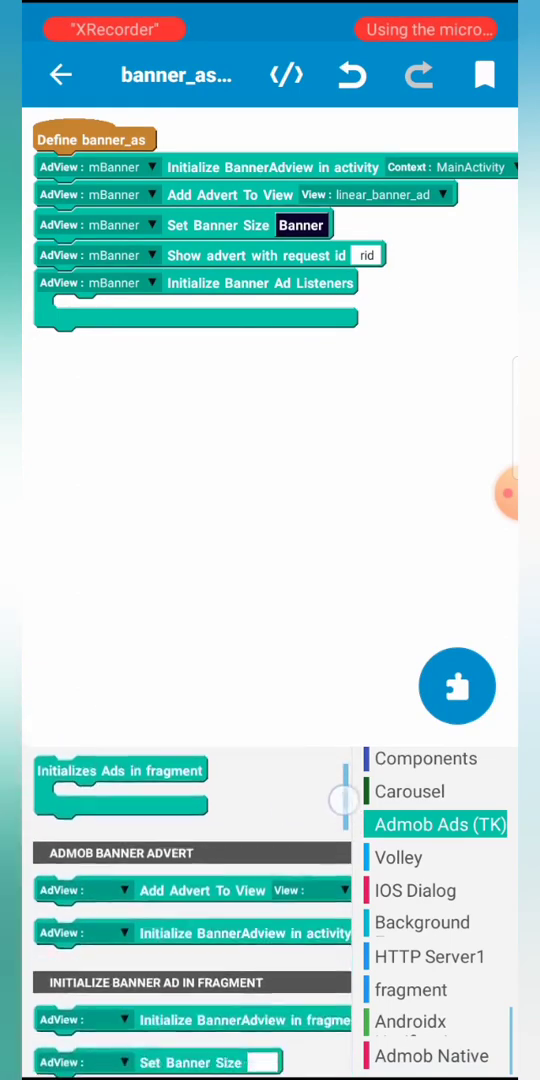
scroll(down, 3)
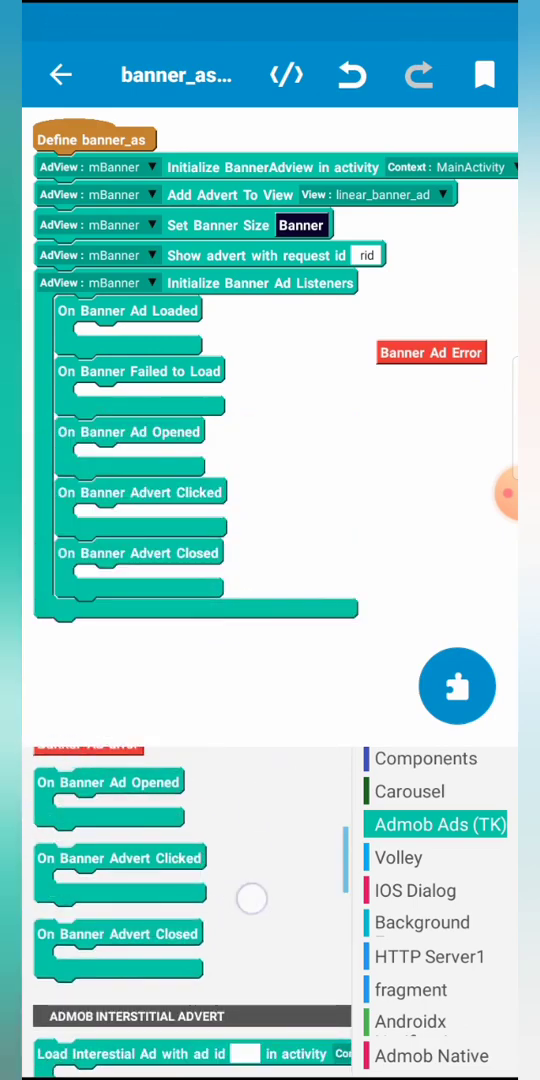
Place an empty Toast block inside each of the five banner ad listener events.
click(420, 1000)
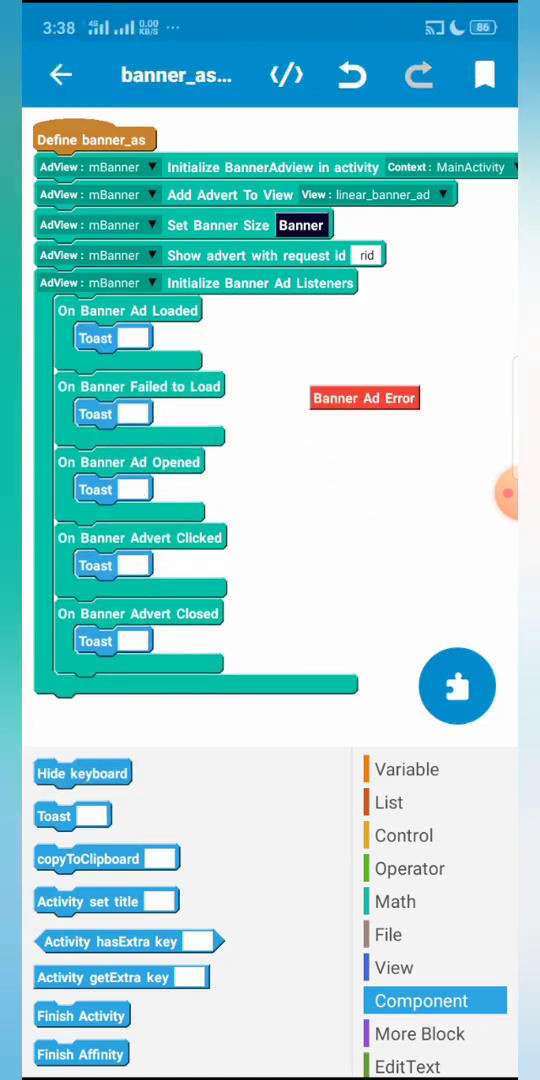
Set the loaded-event toast message to 'Banner Ad is Loaded'.
click(364, 398)
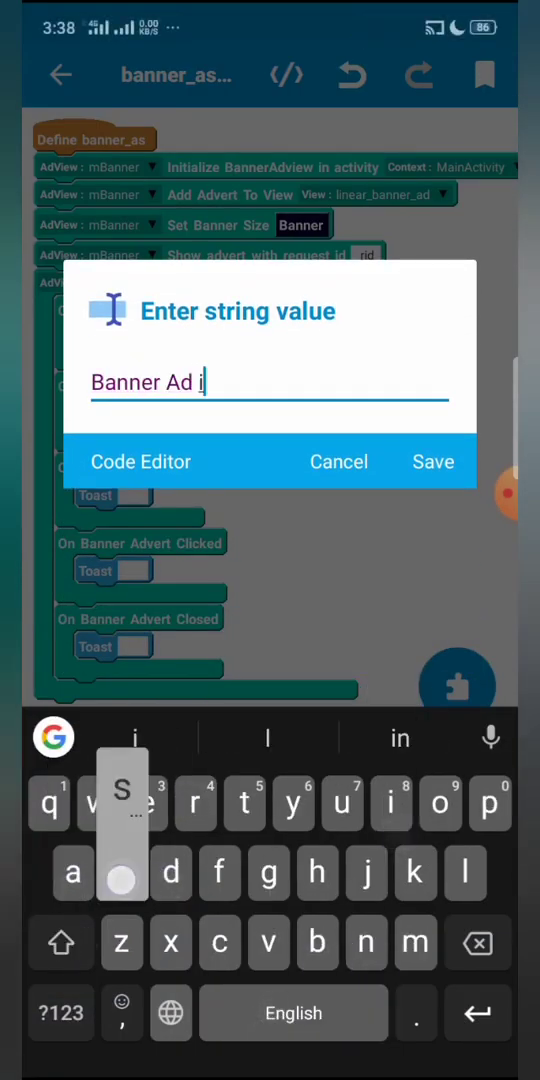
text(s Loaded)
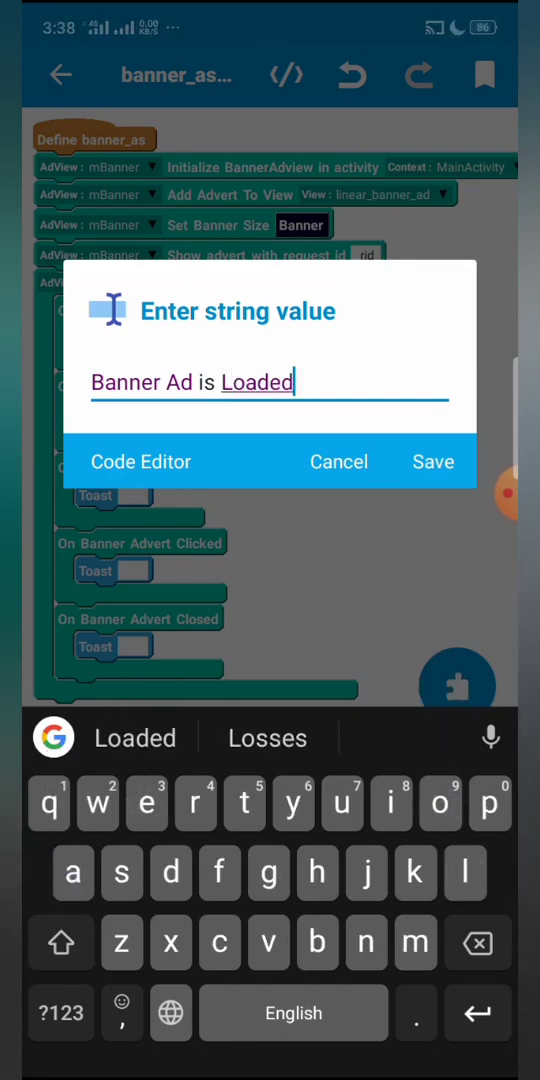
key(Backspace)
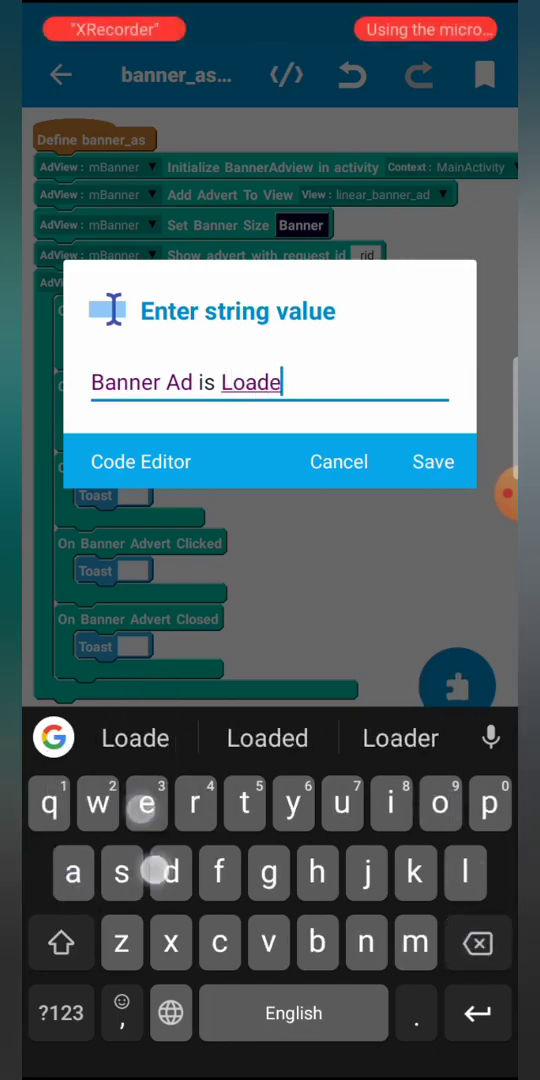
click(432, 460)
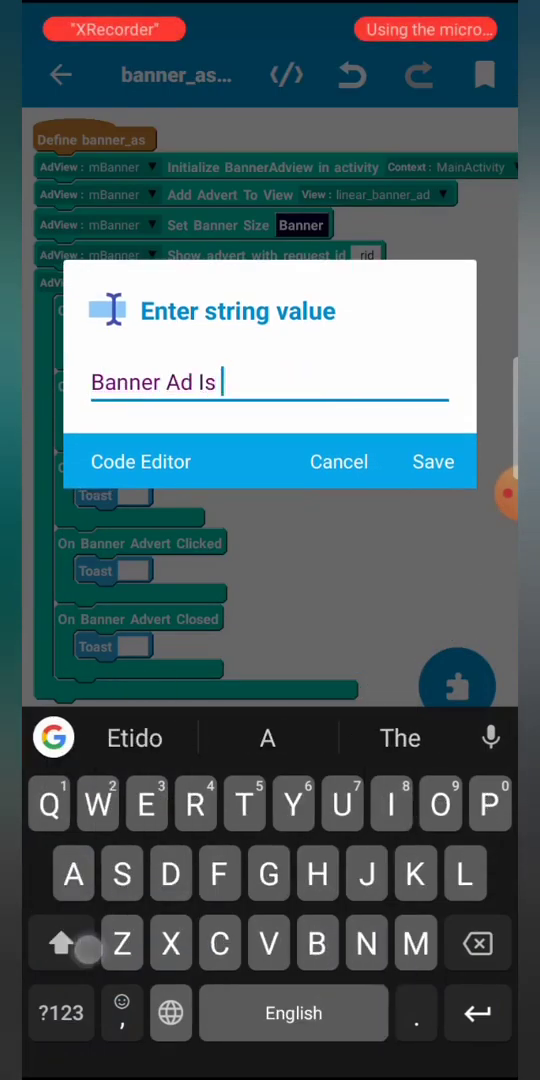
click(432, 460)
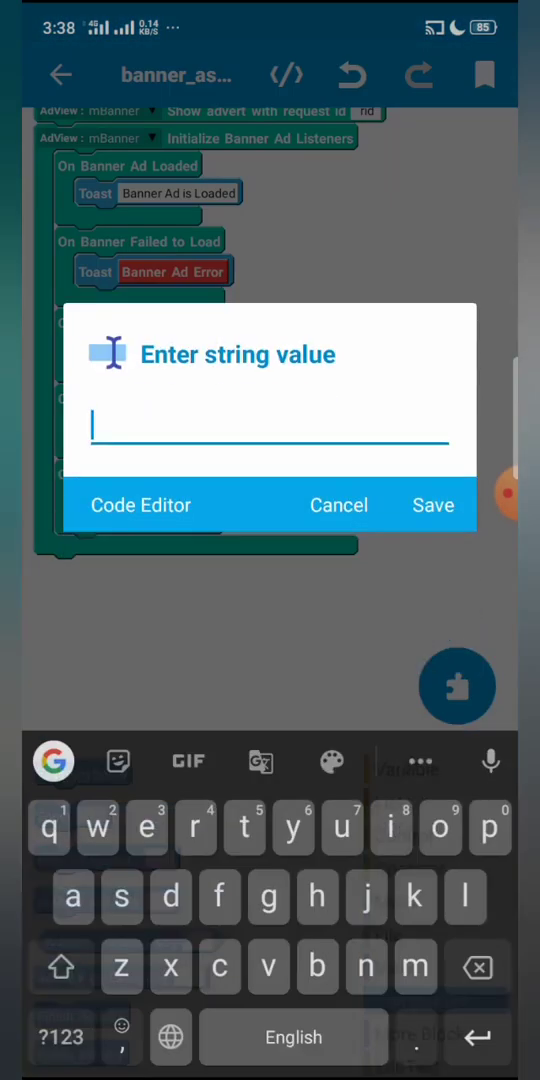
Set the closed-event toast message to 'Banner Ad Closed'.
text(Bannwr)
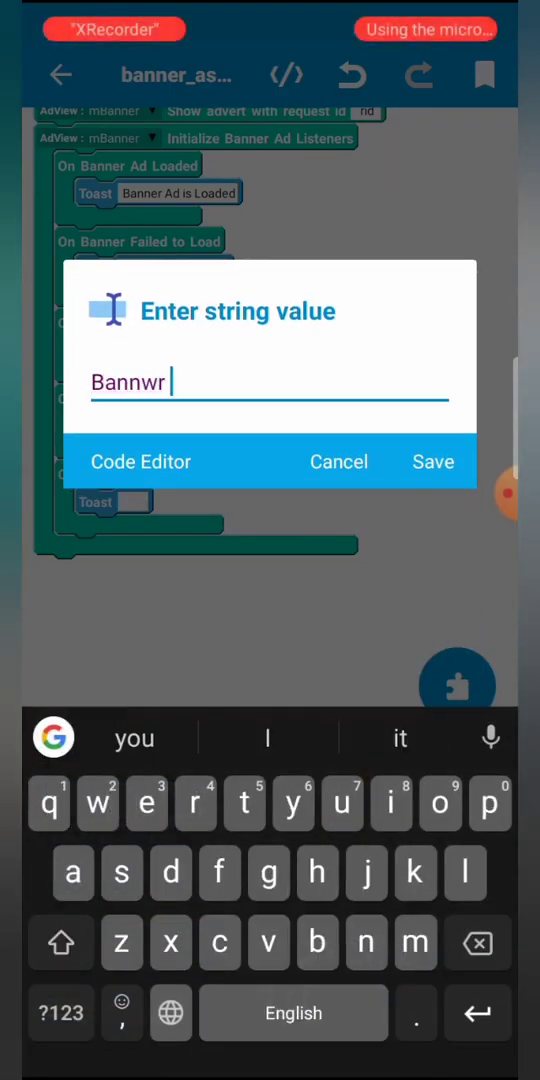
text(Banner Ad)
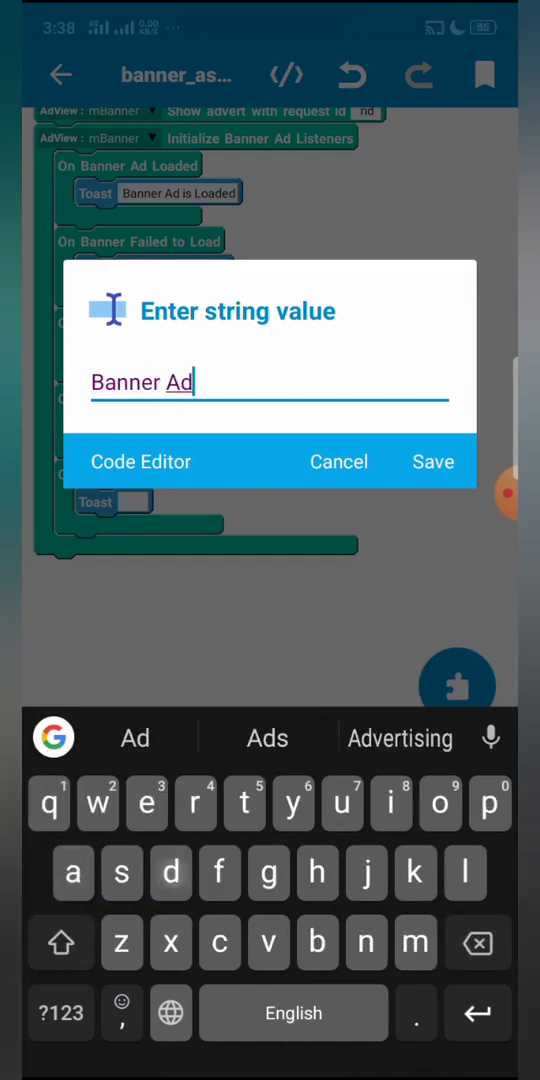
text(Clos)
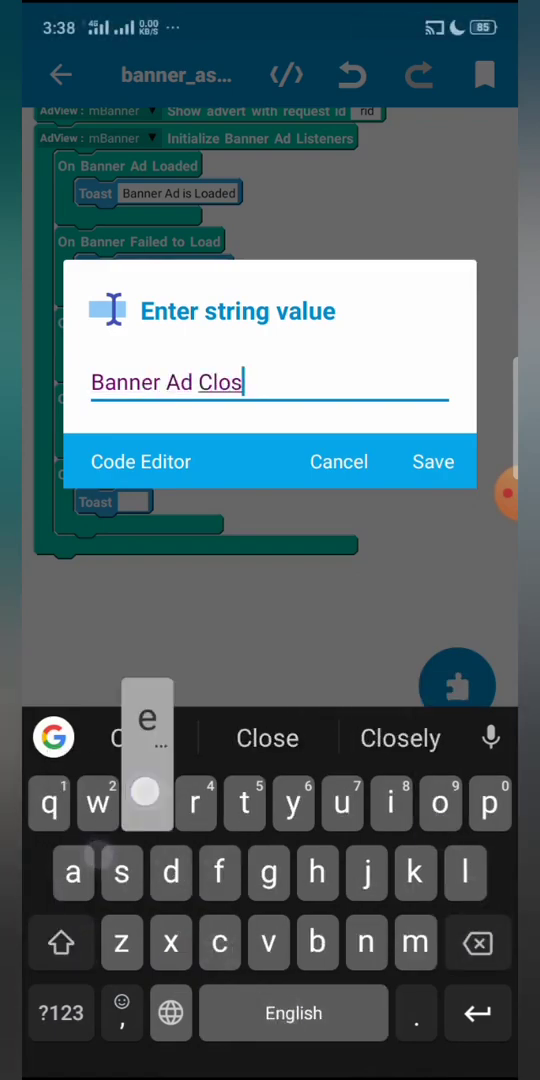
click(432, 460)
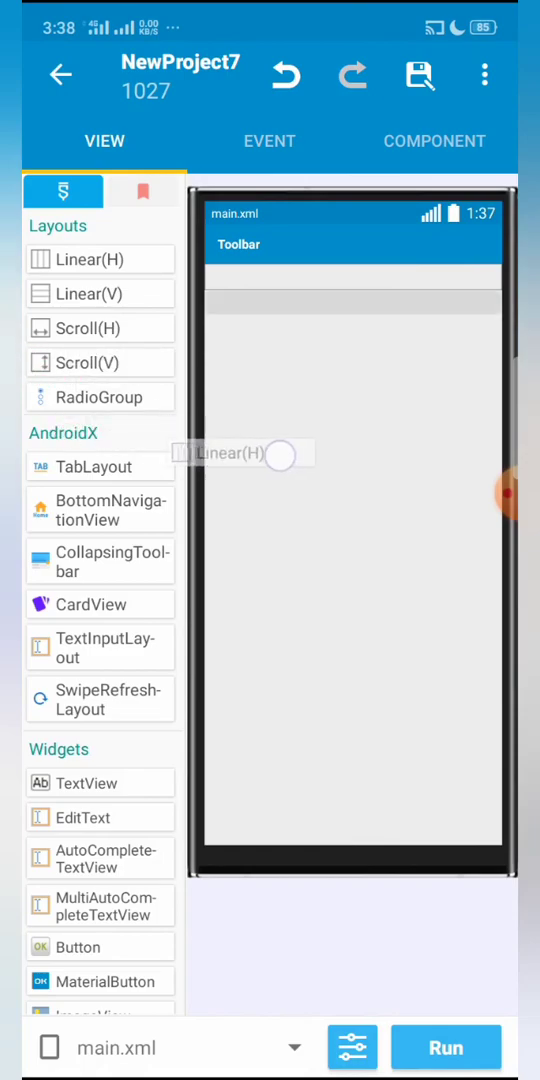
Add a second Admob Banner 20.6.0 component named mS from the Component list.
click(434, 140)
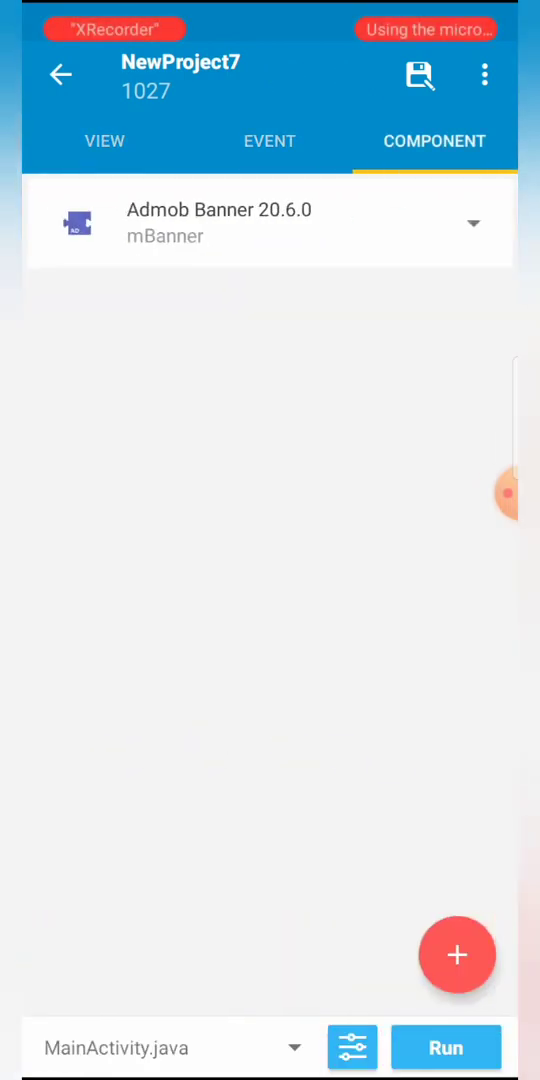
click(456, 954)
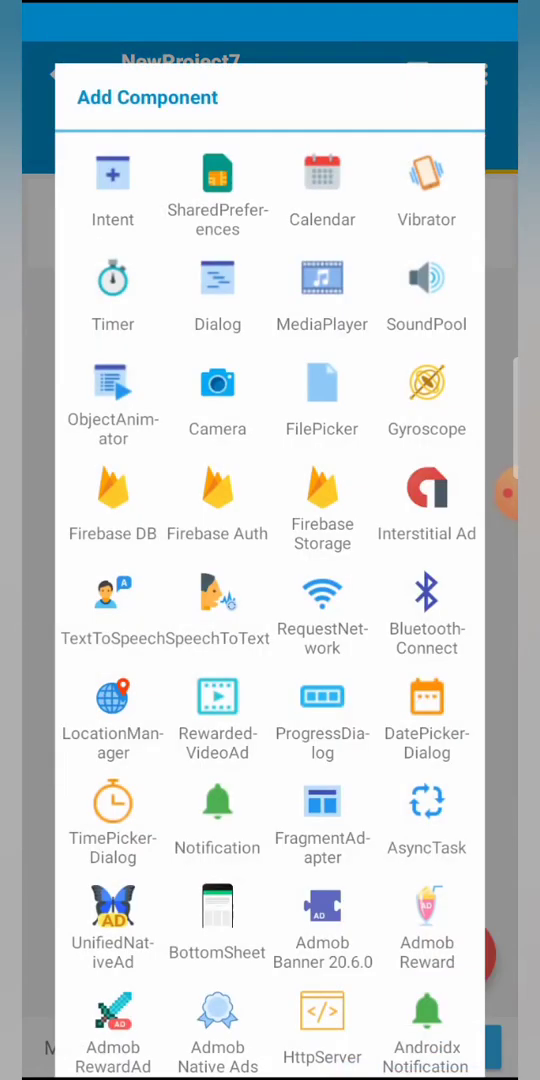
scroll(down, 3)
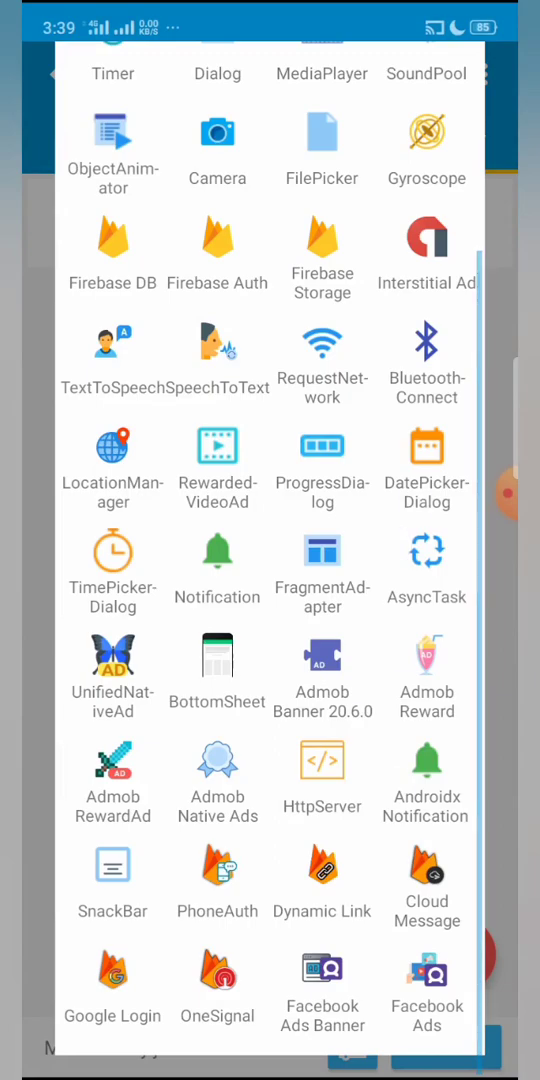
click(322, 656)
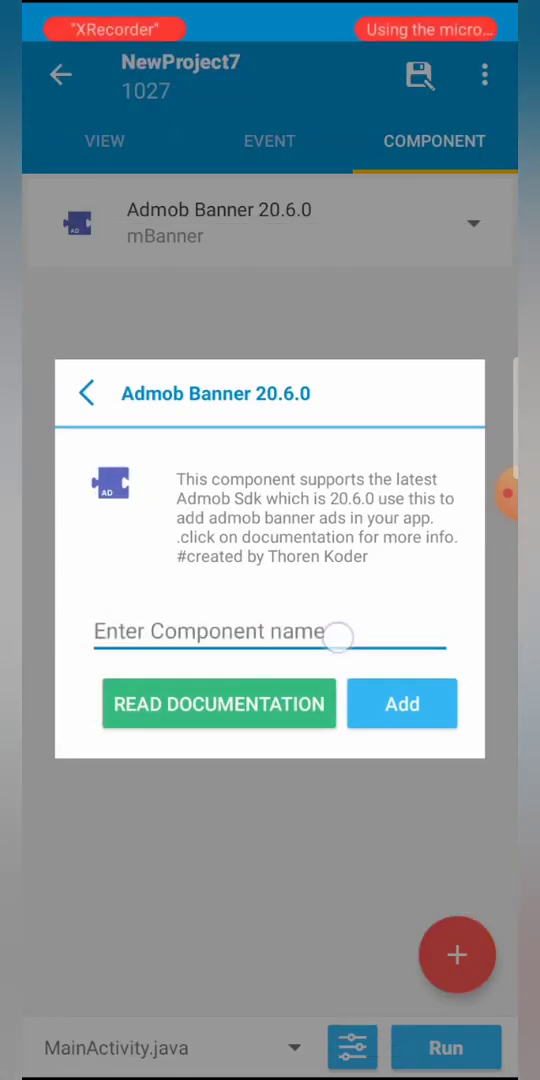
text(m)
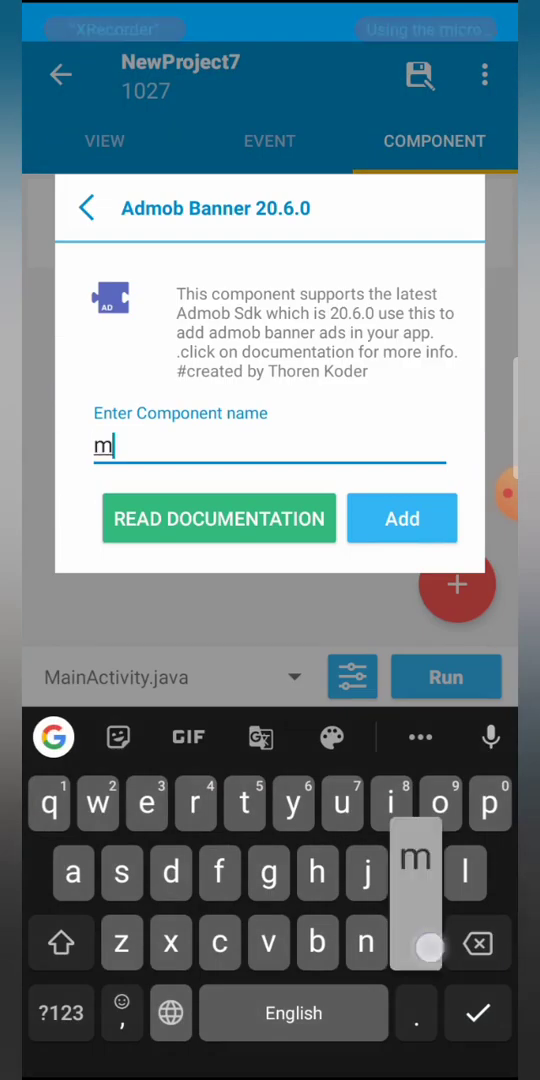
text(S)
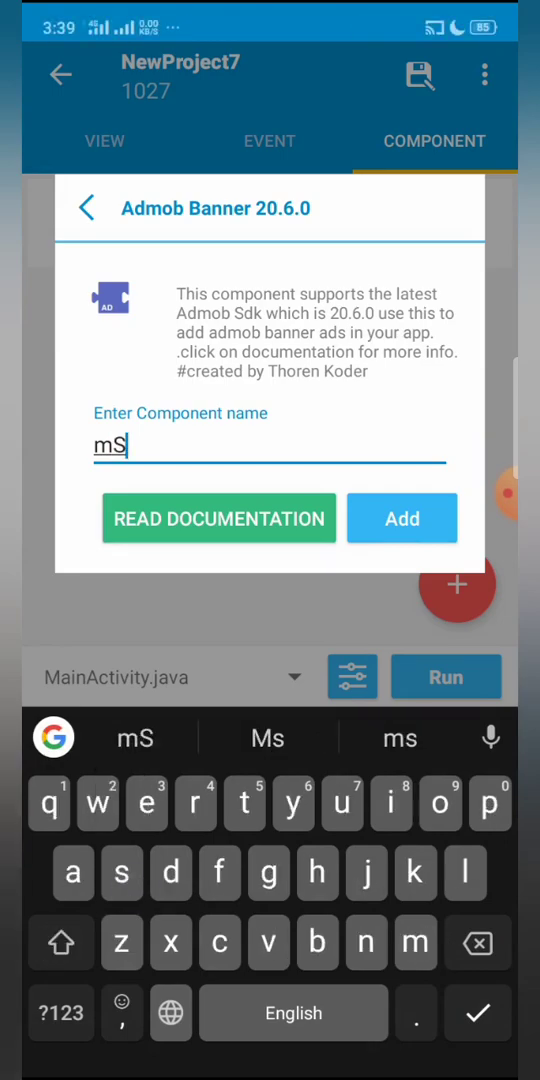
click(400, 518)
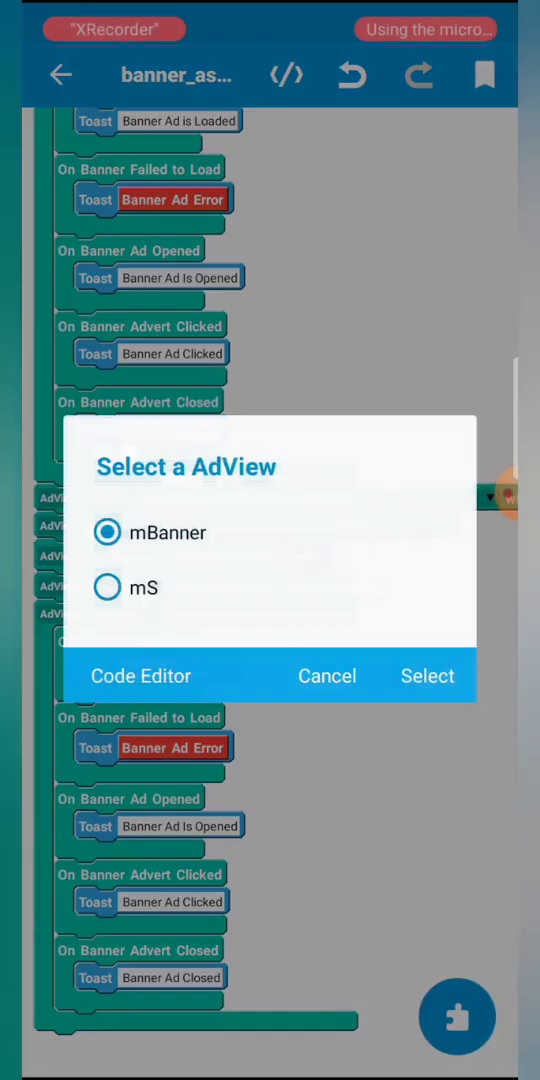
Point the duplicate banner_as blocks at mS with an edited request id and linear1 view, then return to the project.
click(106, 588)
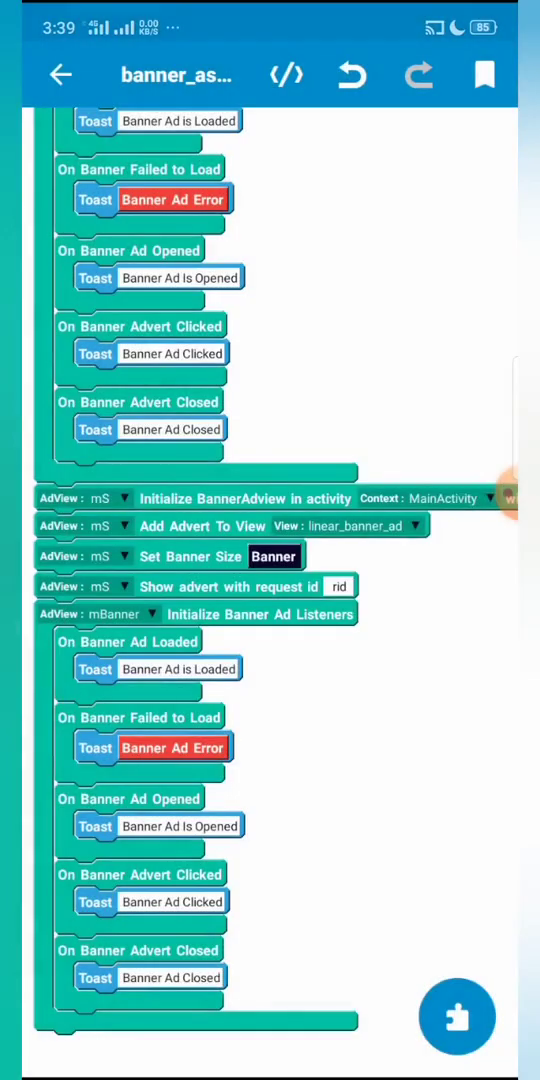
scroll(right, 3)
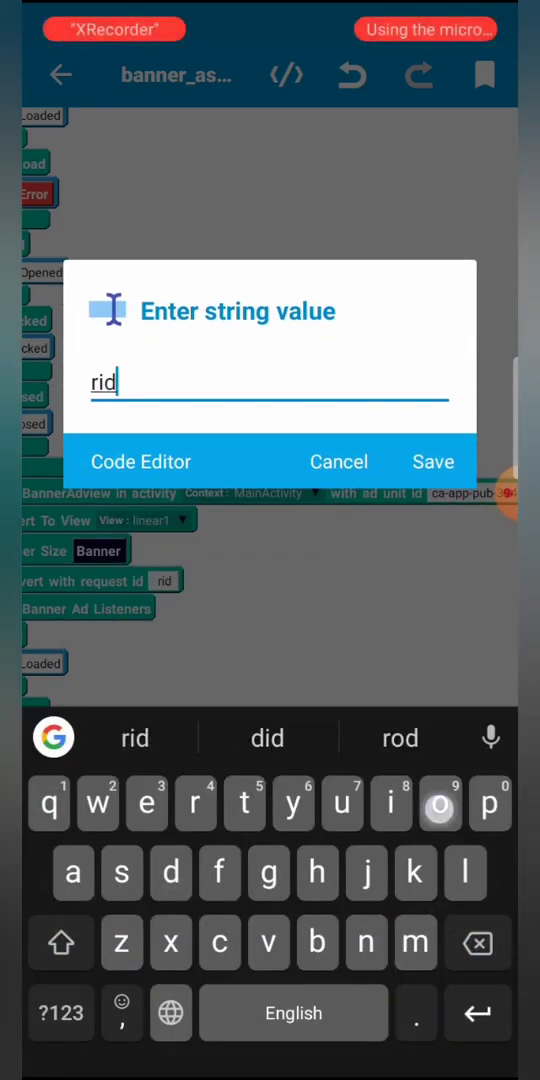
click(432, 460)
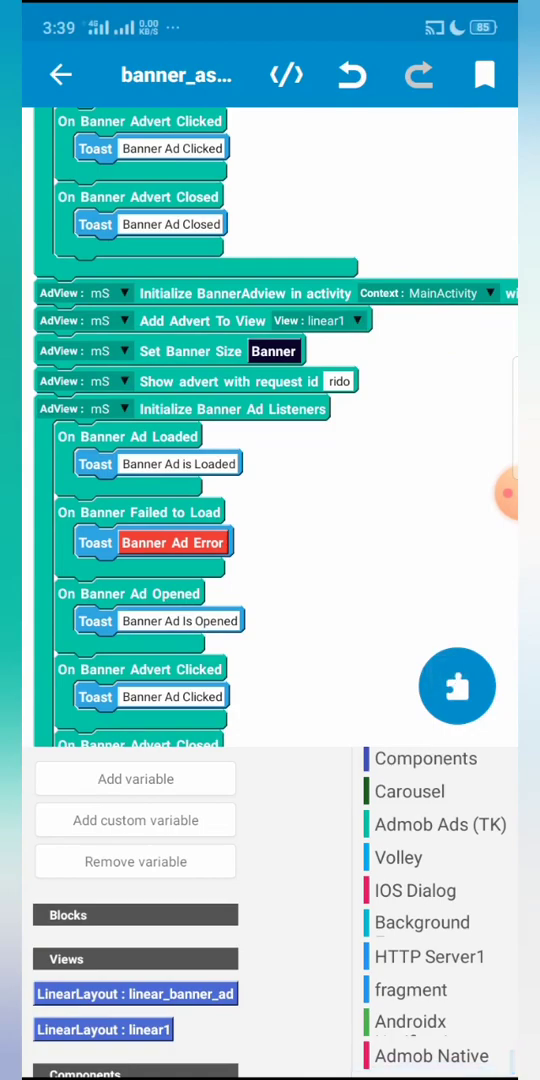
click(438, 824)
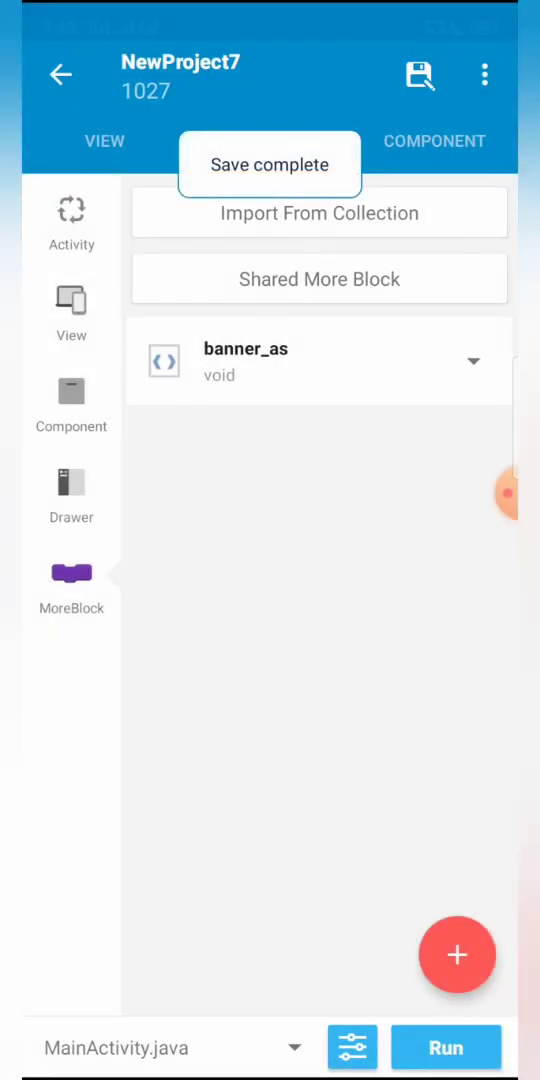
Build and run NewProject7 so the Admob Ads install prompt appears.
click(446, 1048)
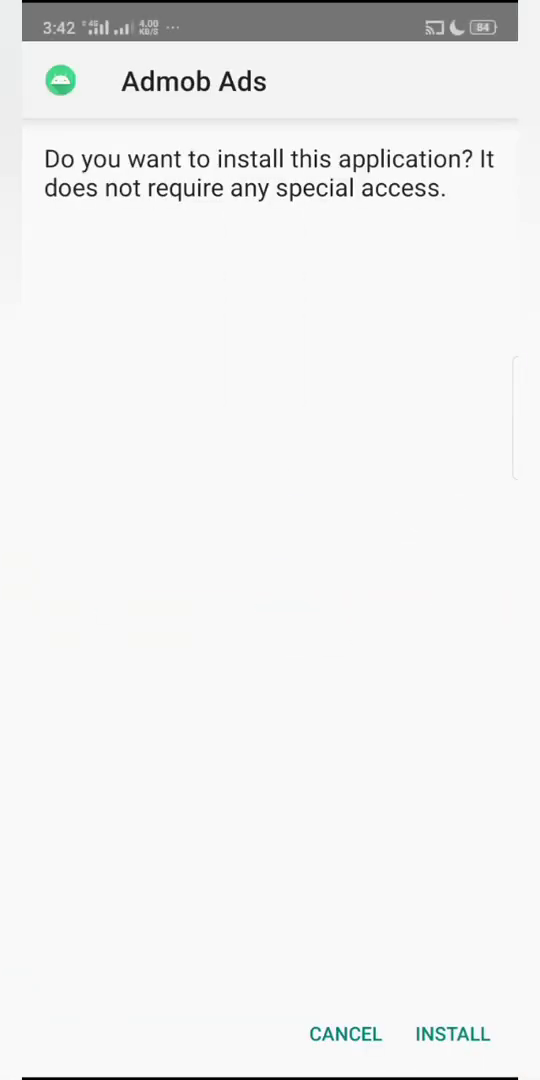
Install the Admob Ads app and bring up the recent apps overview.
click(452, 1034)
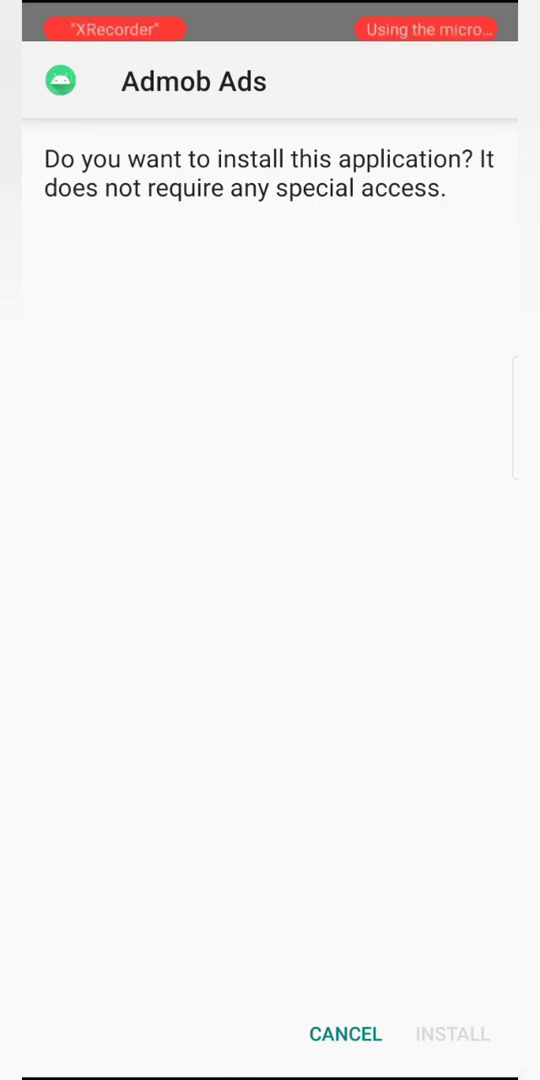
click(452, 1034)
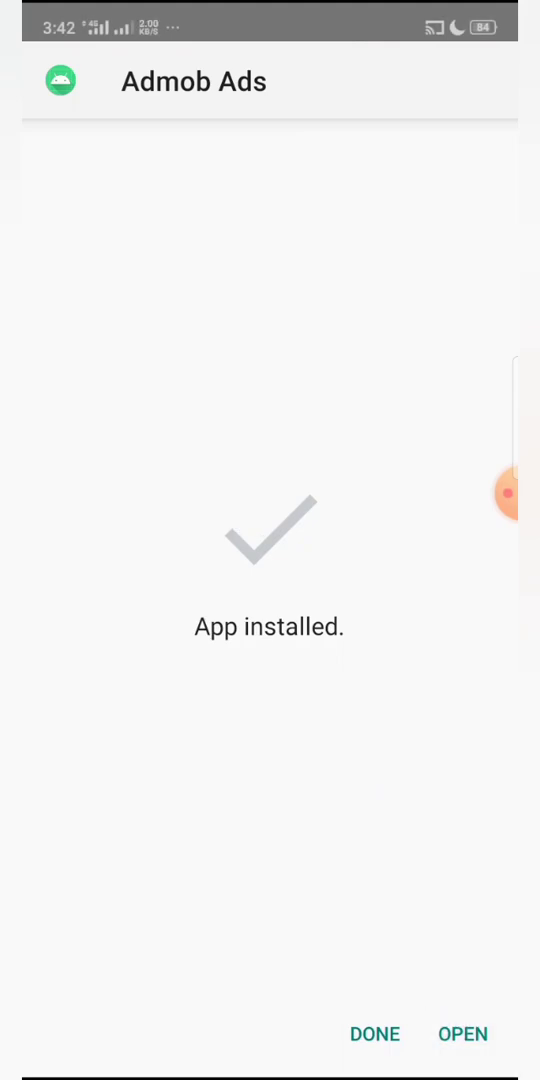
click(462, 1034)
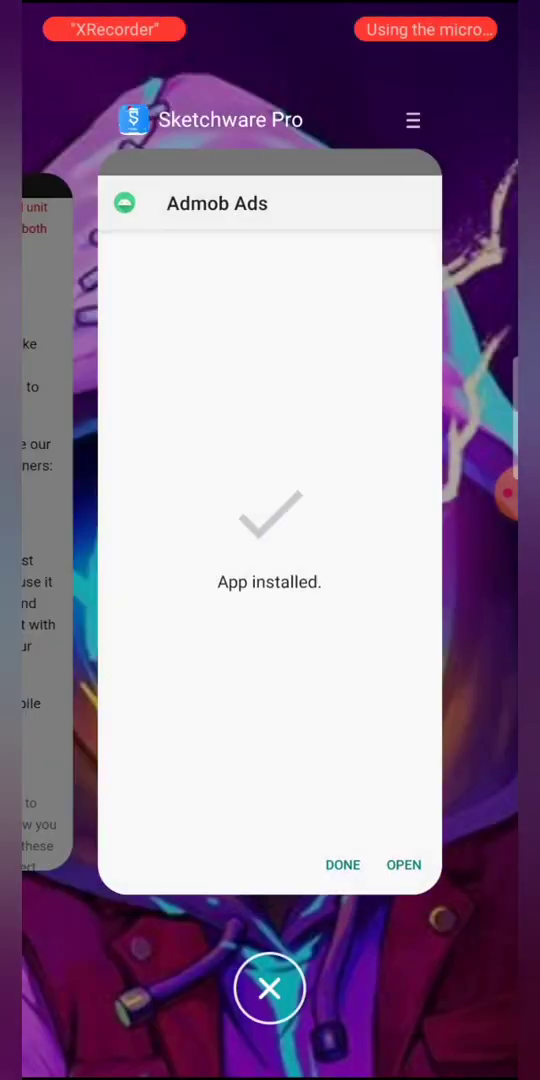
Clear recent apps and launch Admob Ads from the home screen to see two test banners.
click(270, 988)
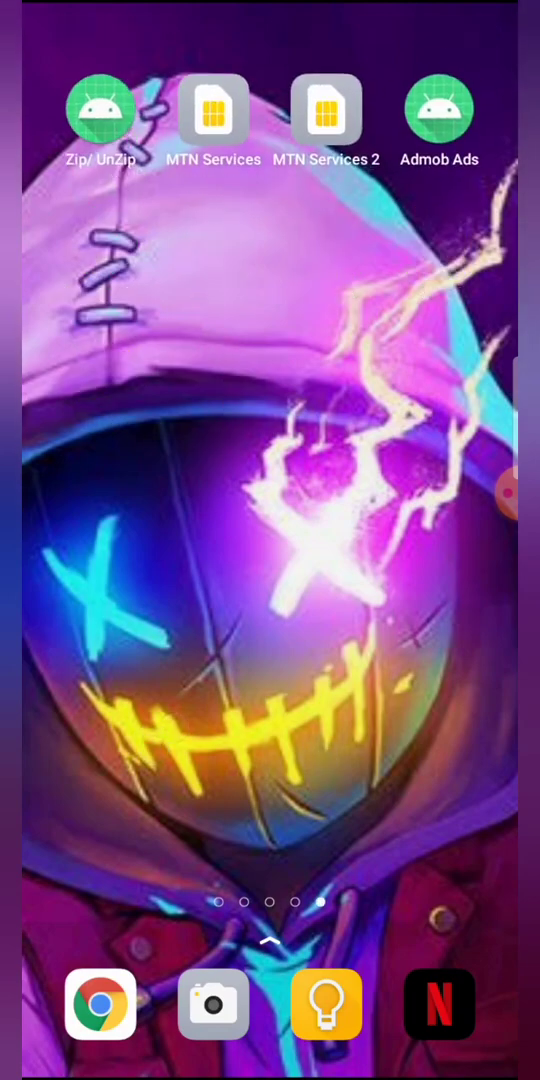
click(440, 110)
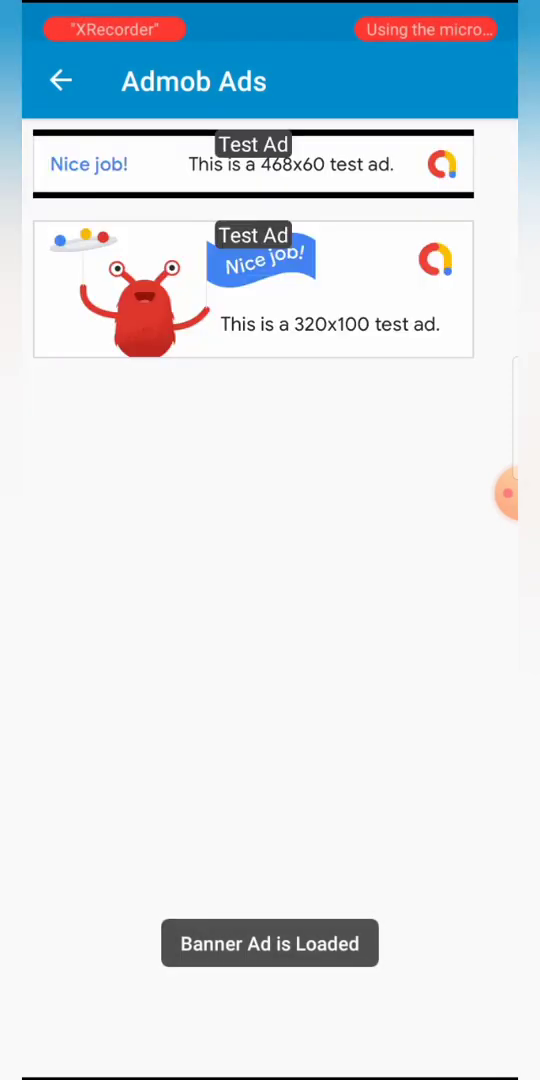